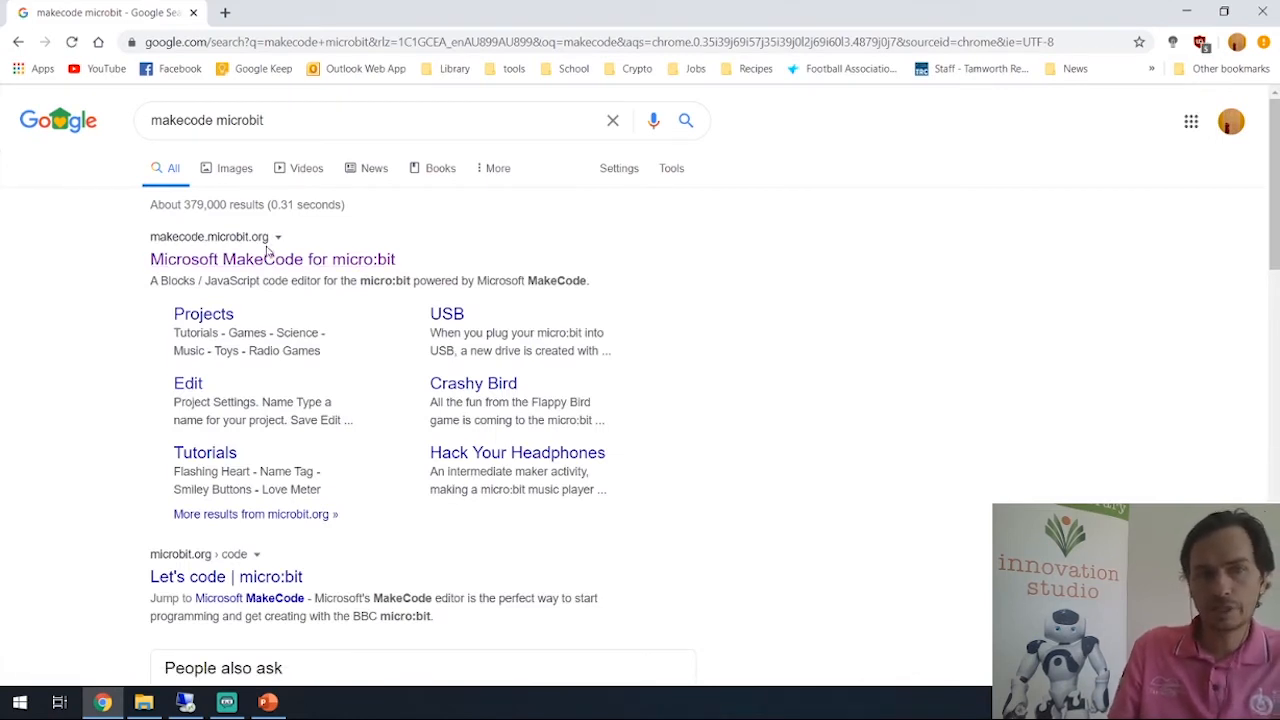
mouse_move(272, 260)
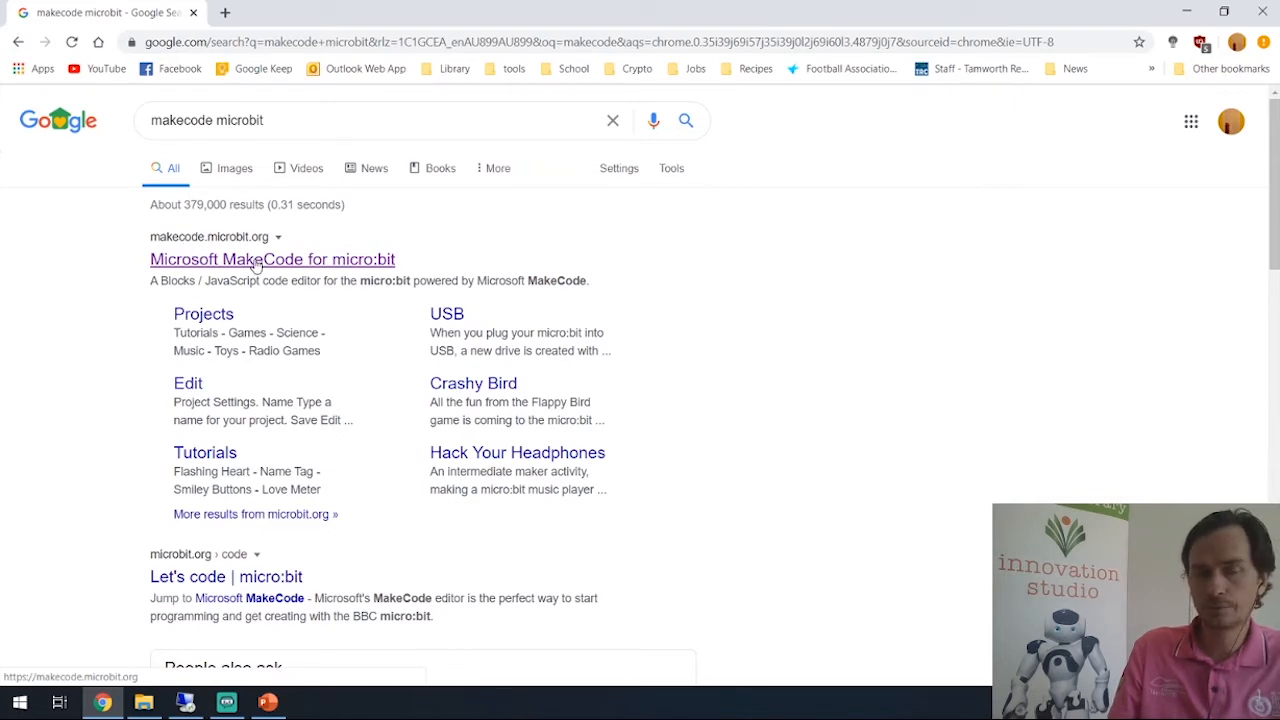
Step: Follow the Microsoft MakeCode for micro:bit result to reach the MakeCode home page
left_click(272, 260)
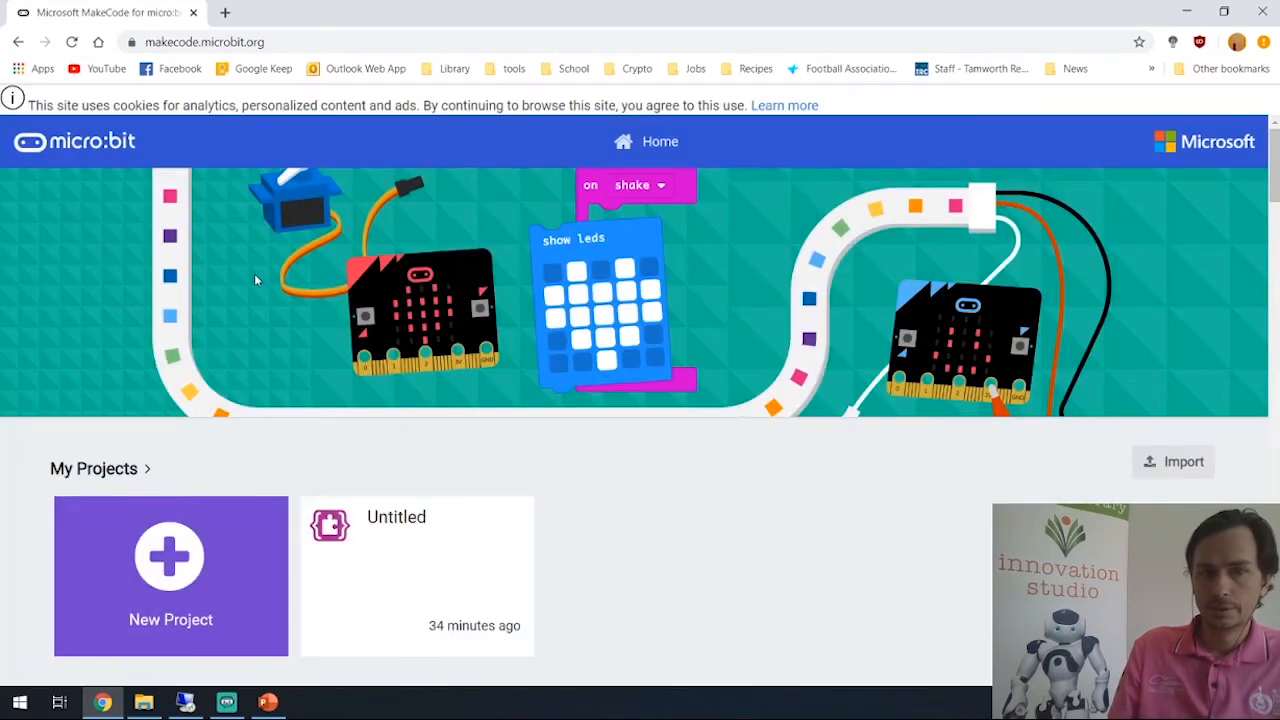
mouse_move(112, 420)
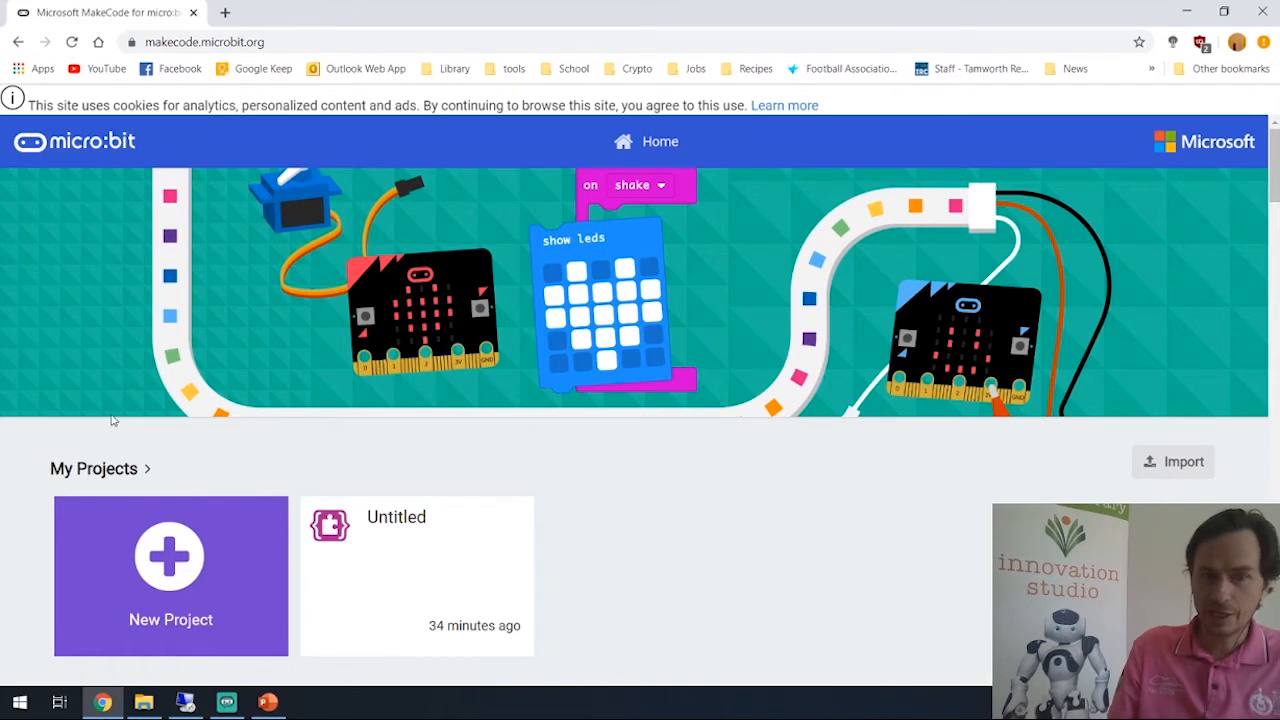
Step: Create a new untitled project with empty on start and forever blocks
left_click(170, 560)
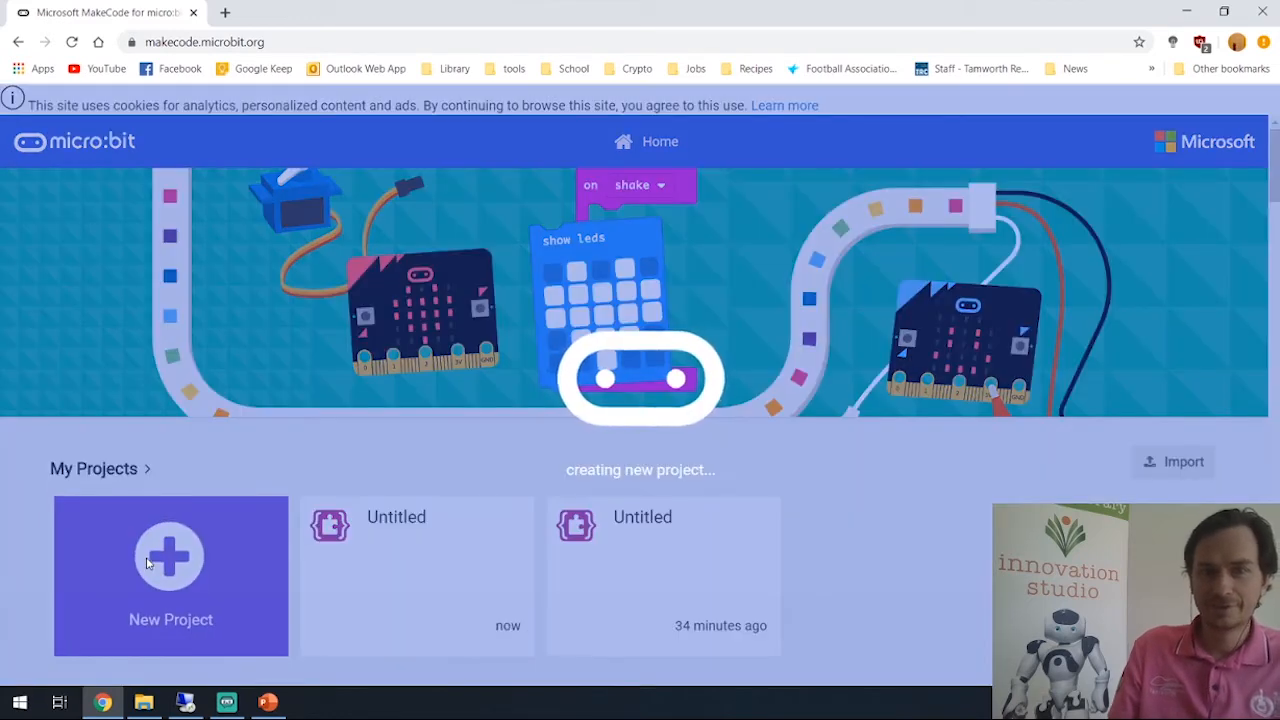
left_click(170, 556)
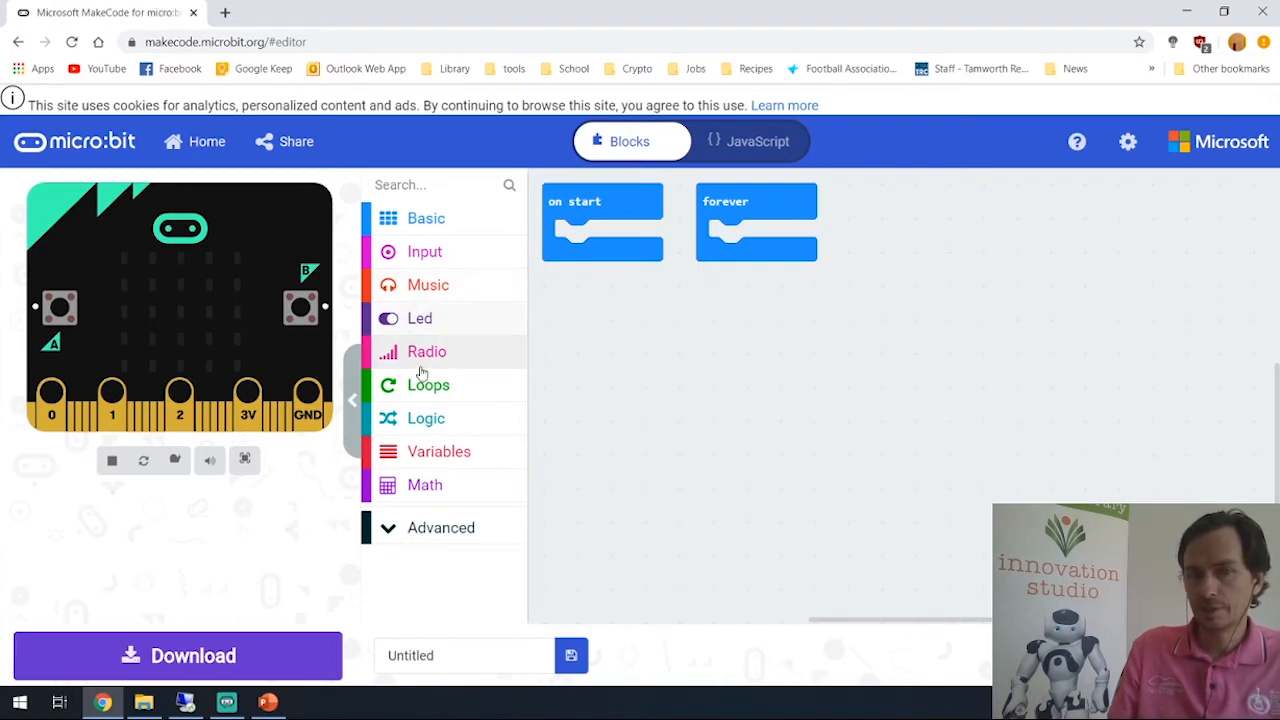
left_click(428, 352)
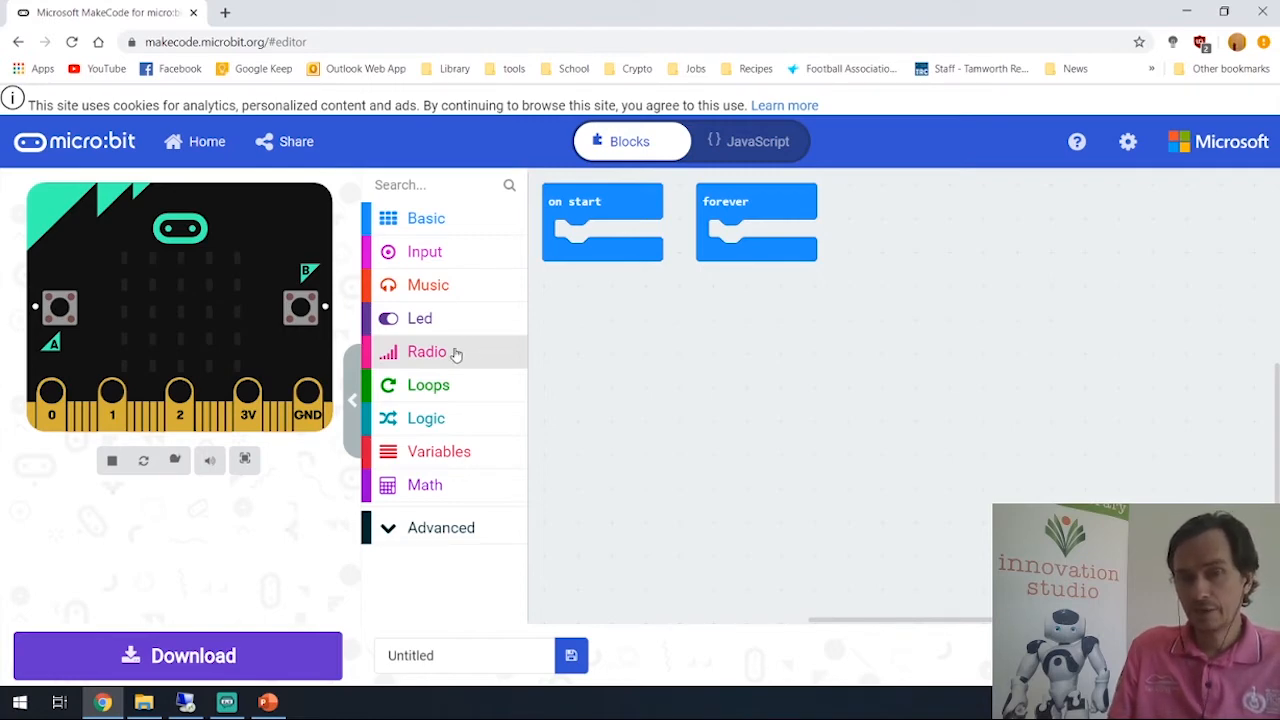
Step: Place a radio set group 1 block inside on start
left_click(428, 352)
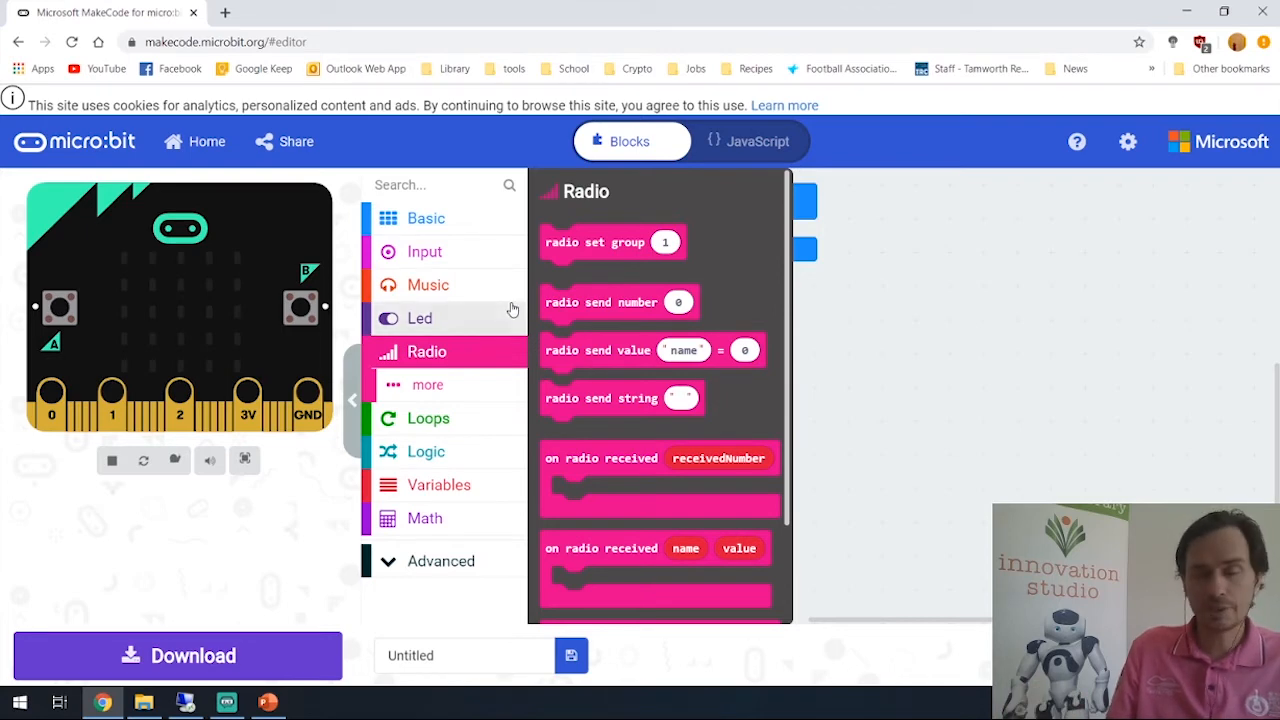
mouse_move(464, 308)
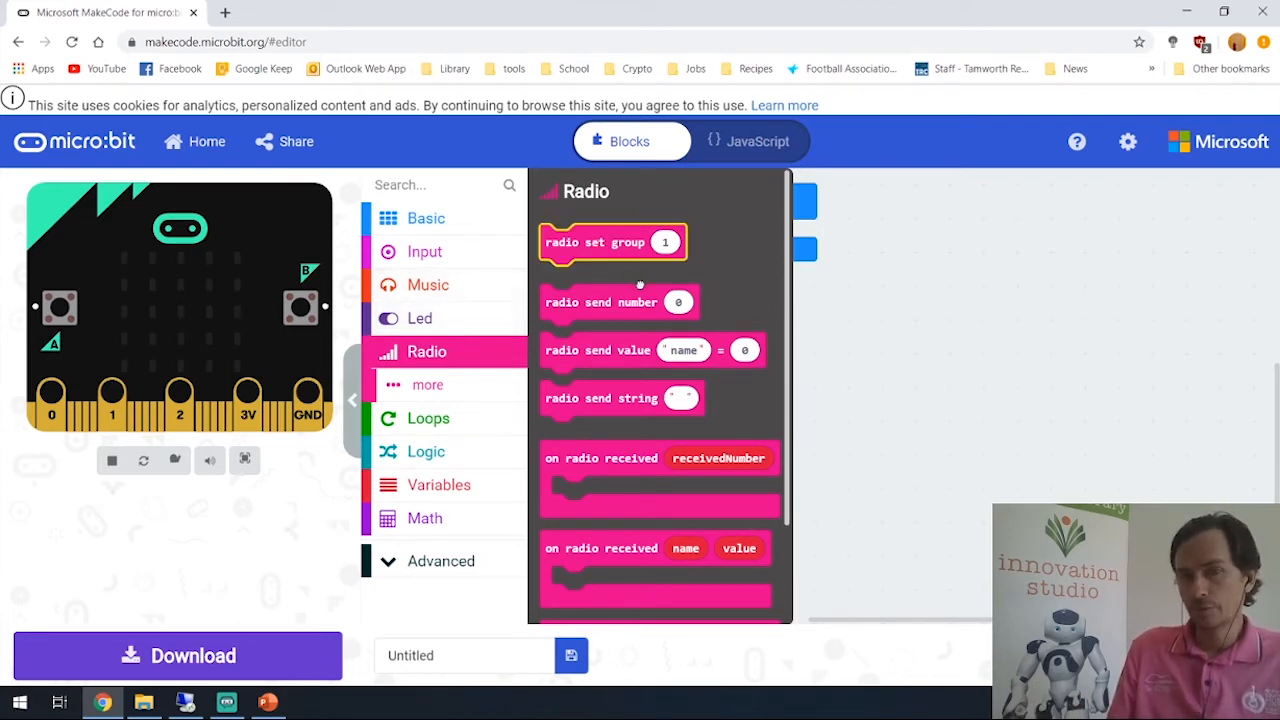
left_click_drag(612, 242, 628, 236)
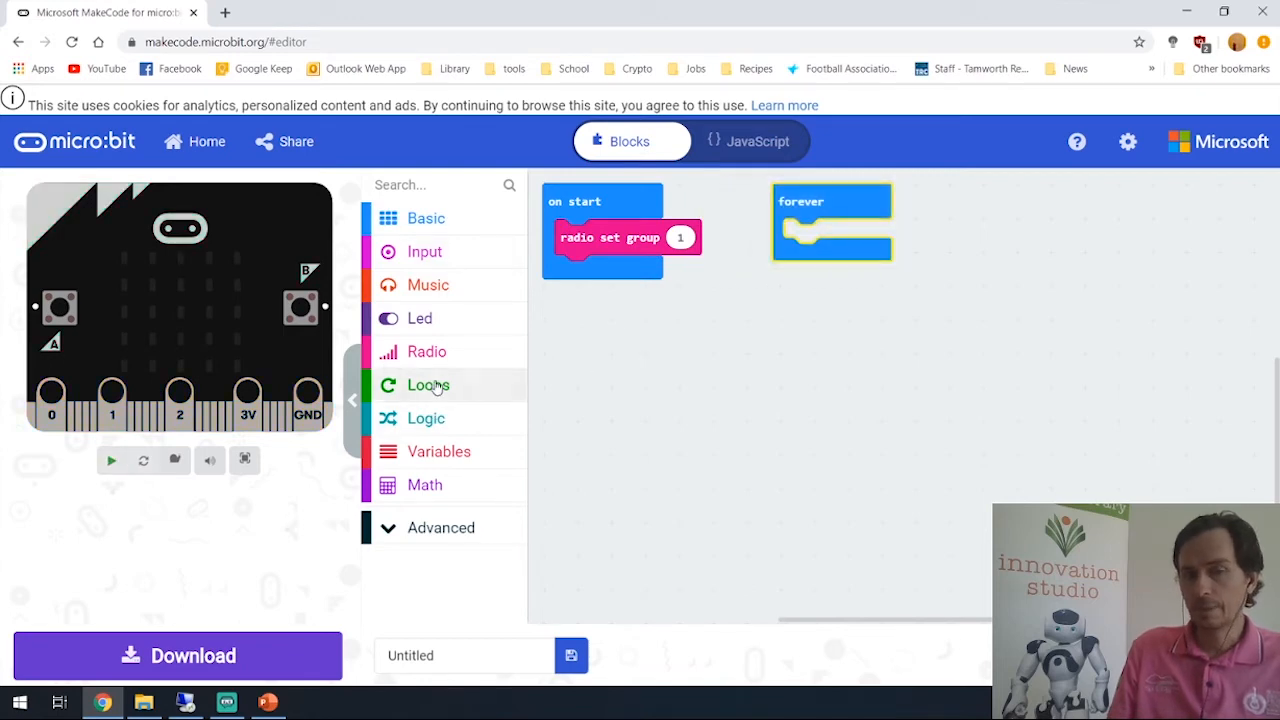
left_click(112, 460)
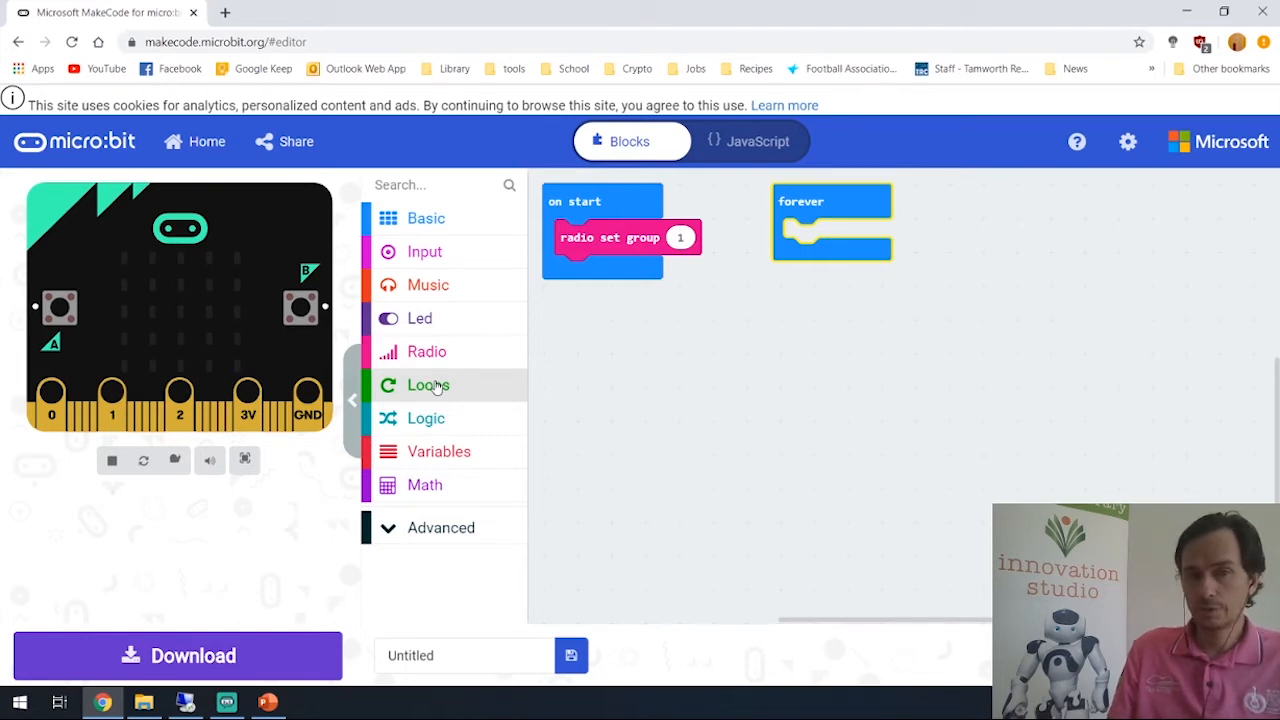
mouse_move(428, 352)
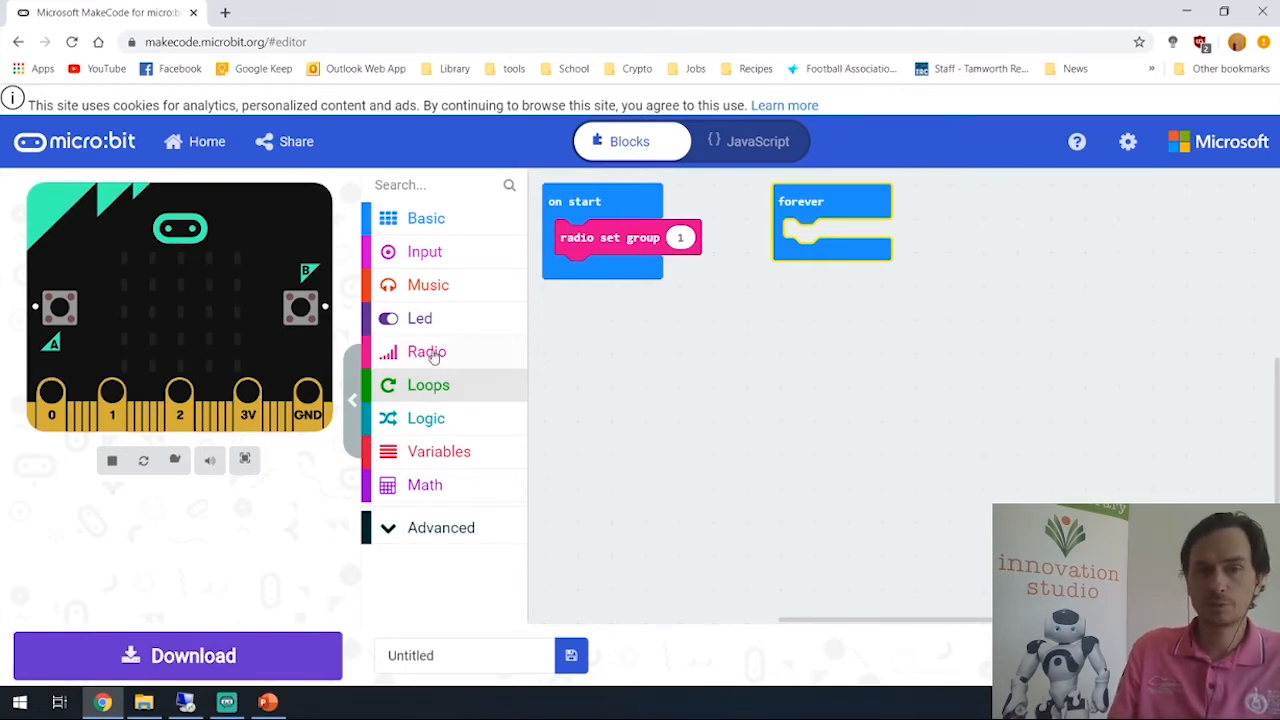
Step: Add radio send string "R U OK?" under radio set group in on start
left_click(428, 352)
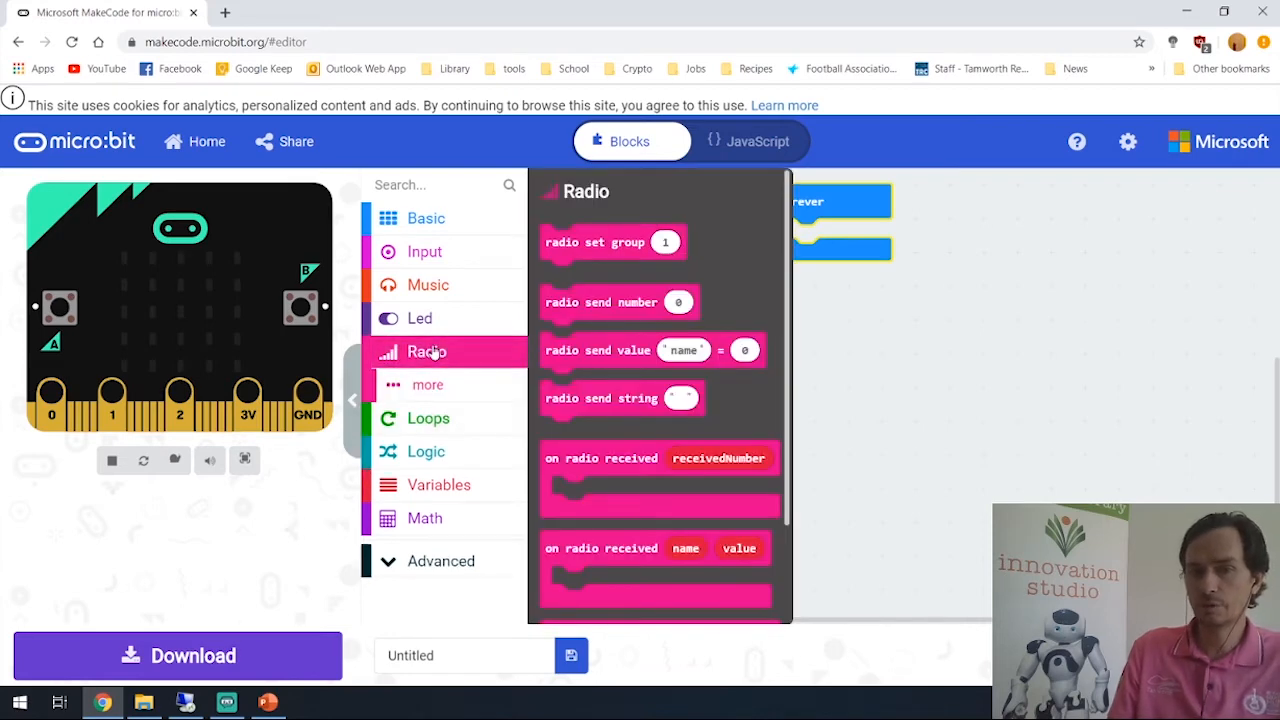
mouse_move(584, 432)
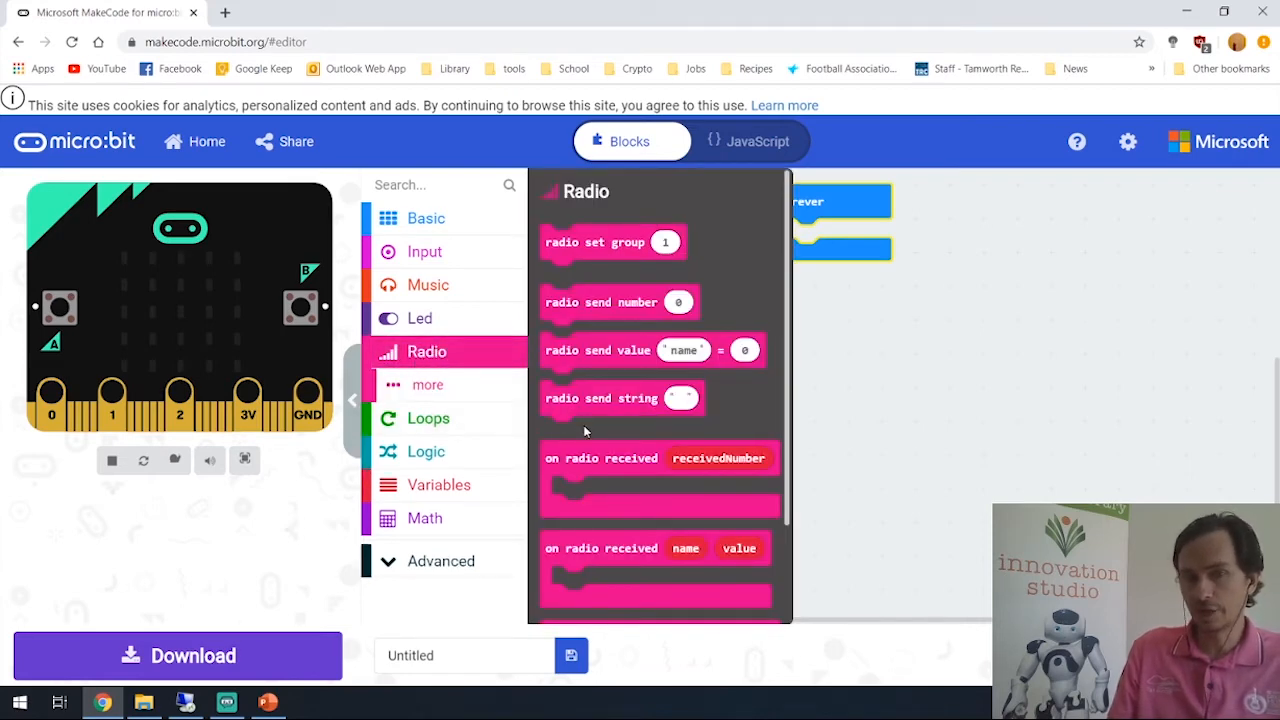
left_click_drag(600, 398, 664, 424)
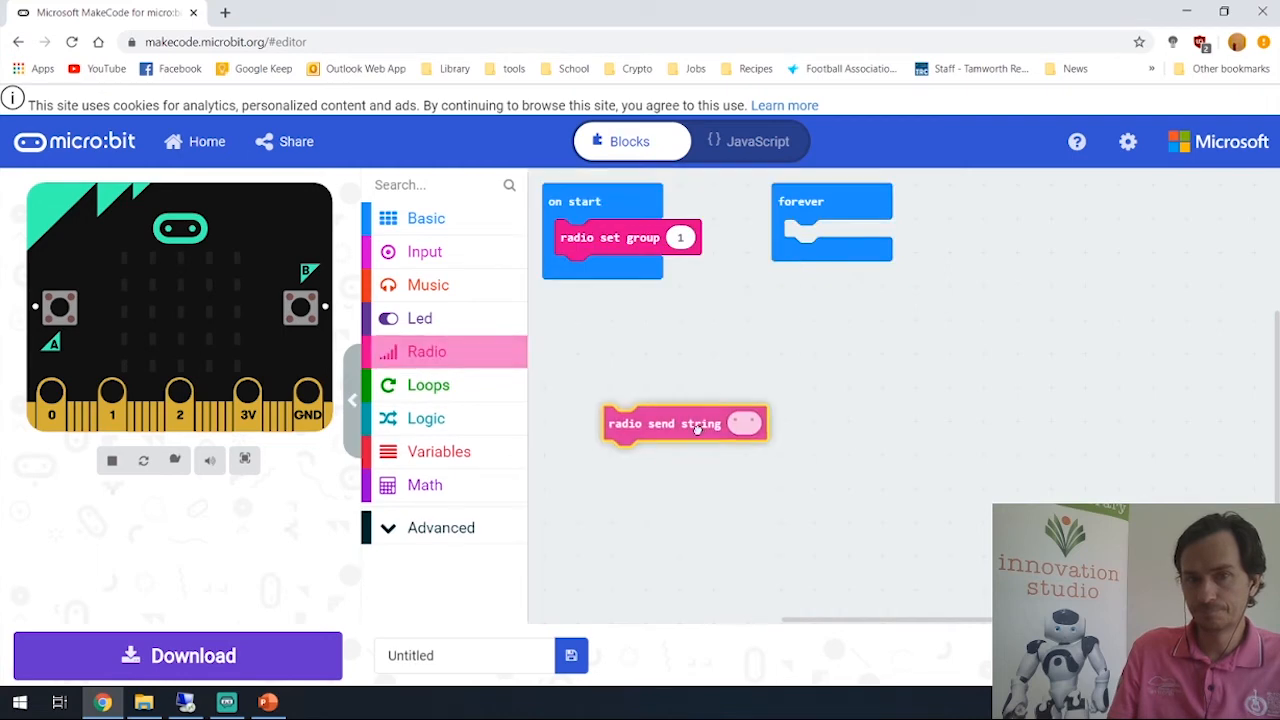
left_click_drag(684, 424, 636, 272)
type("R")
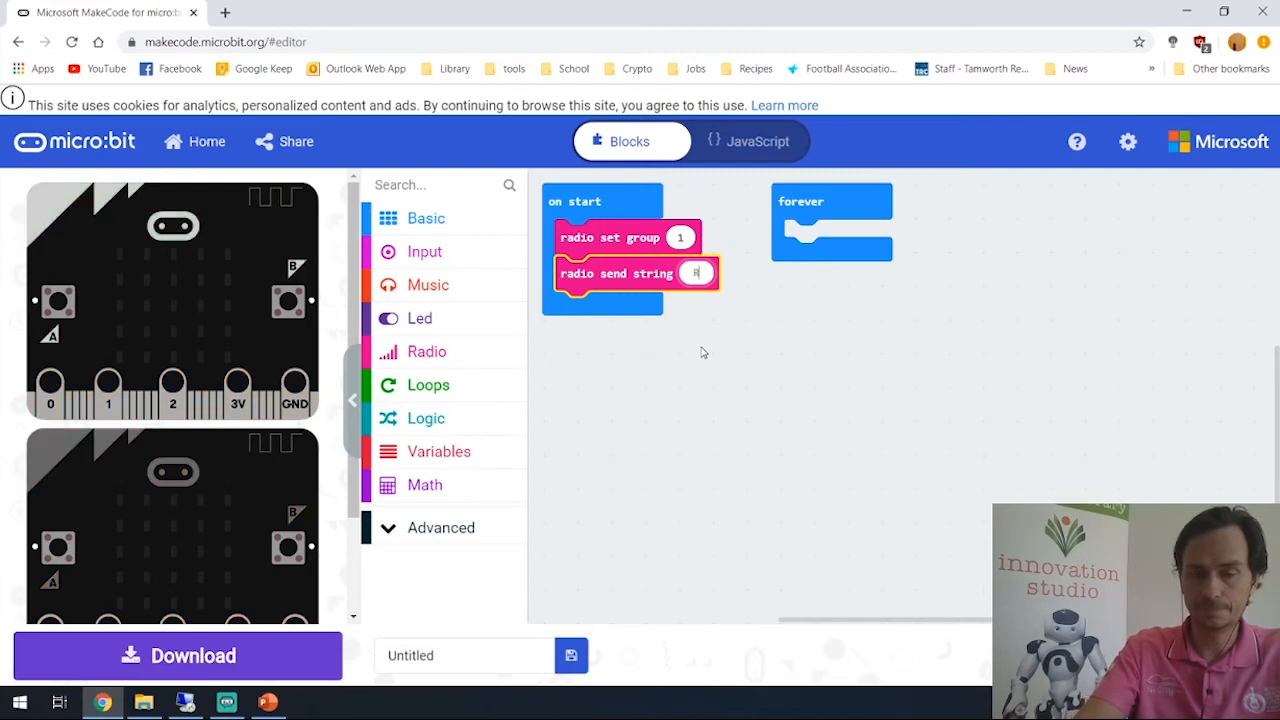
type("U")
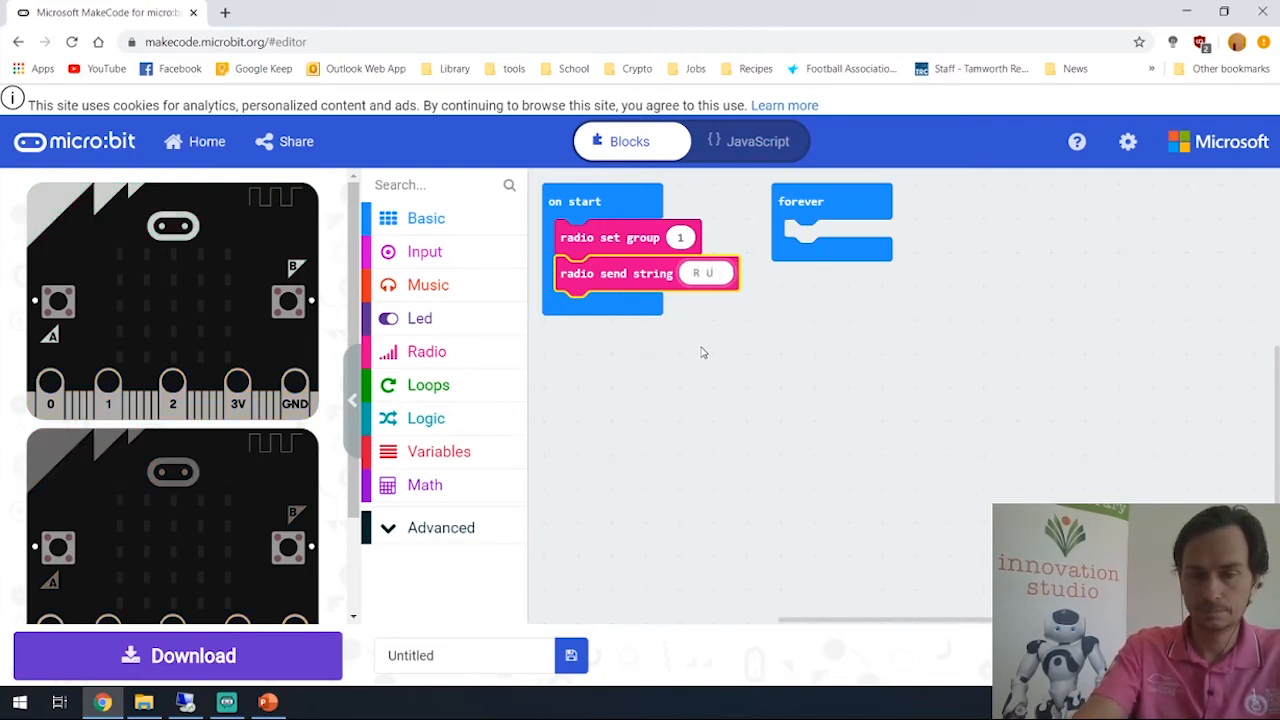
type("OK?")
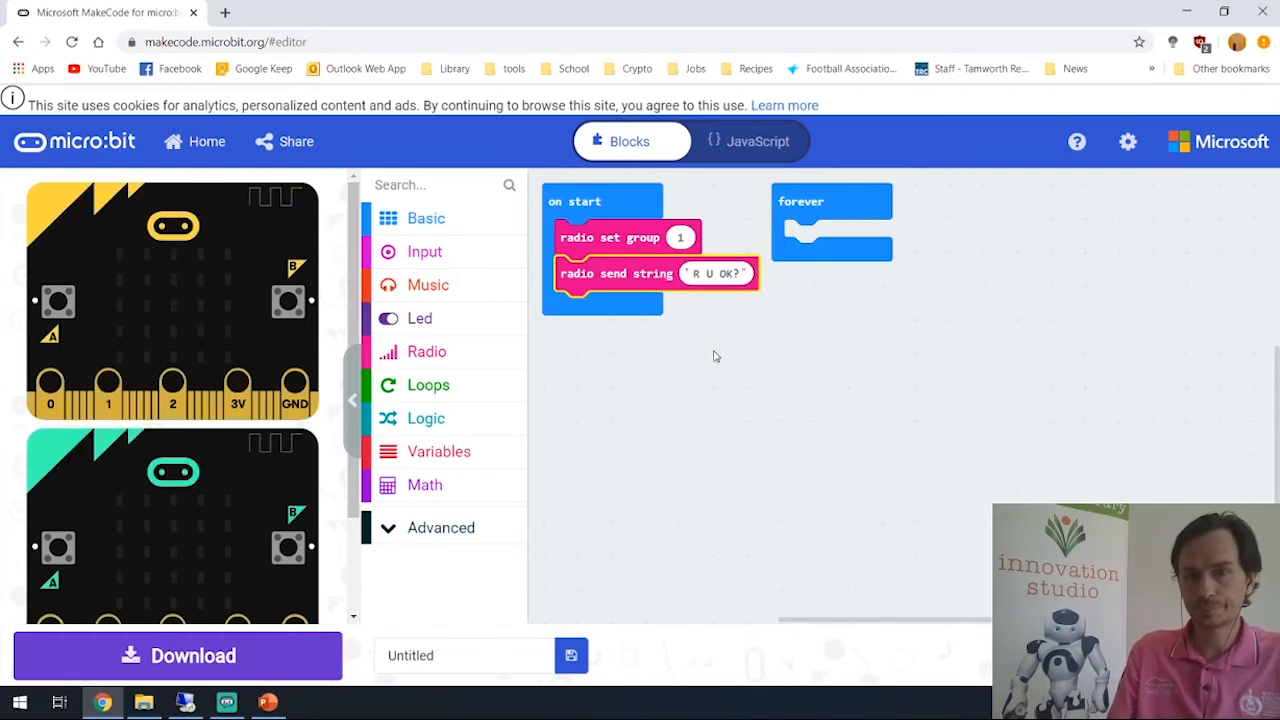
mouse_move(700, 516)
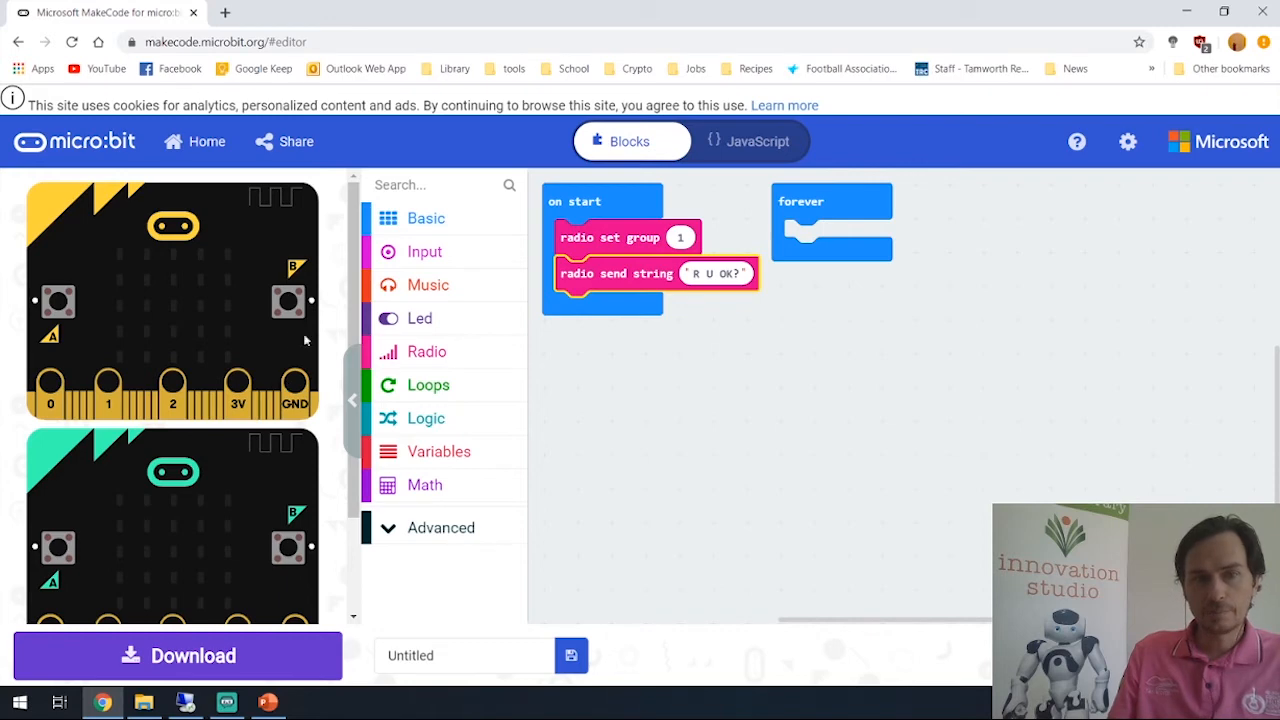
mouse_move(236, 378)
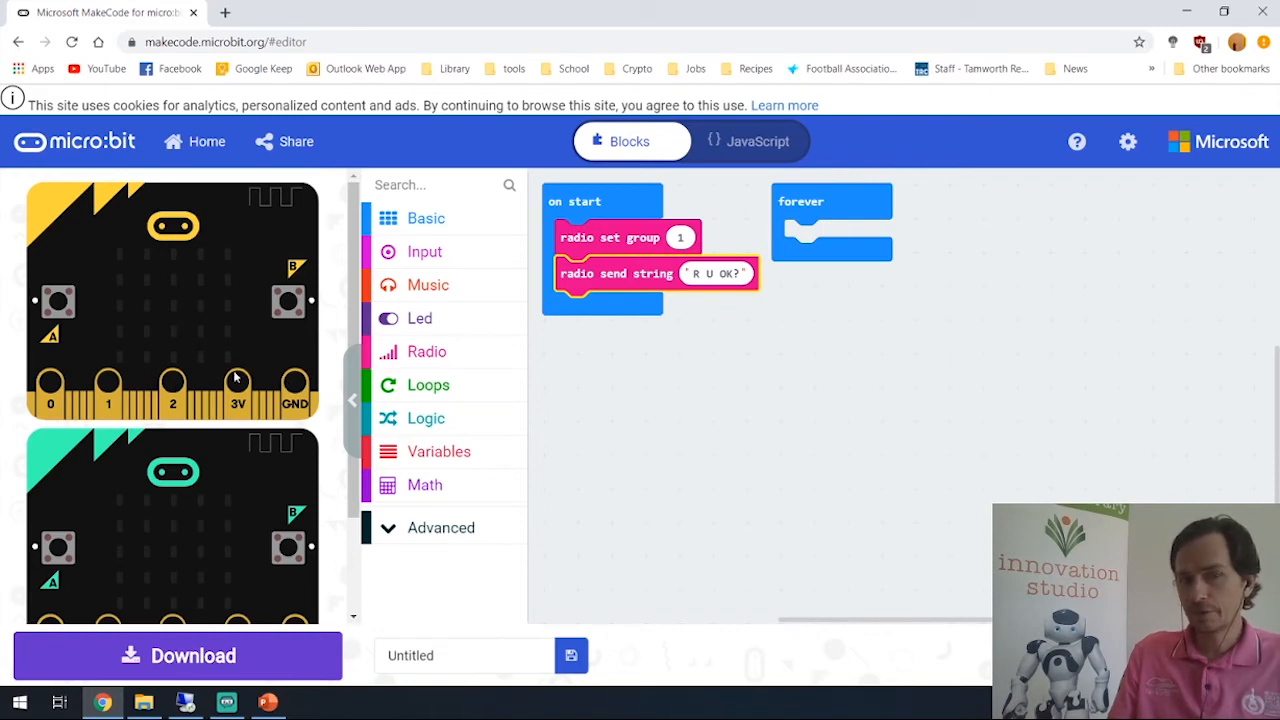
mouse_move(156, 358)
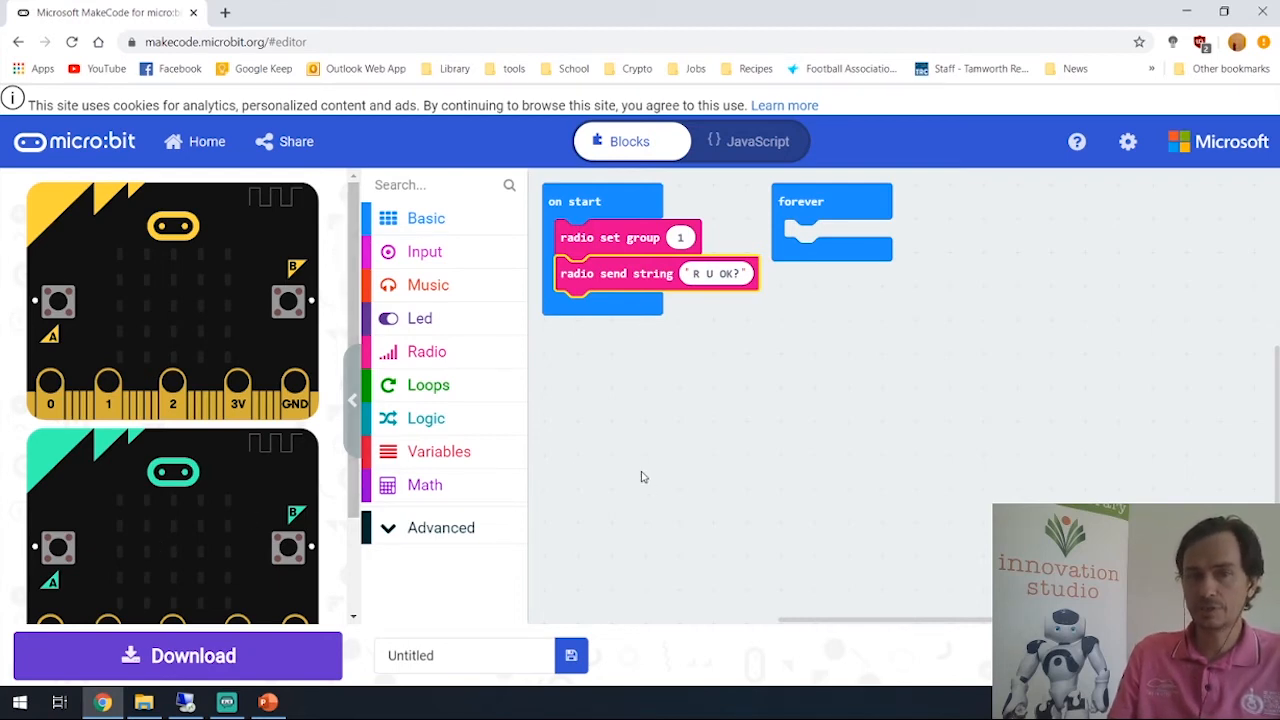
mouse_move(574, 362)
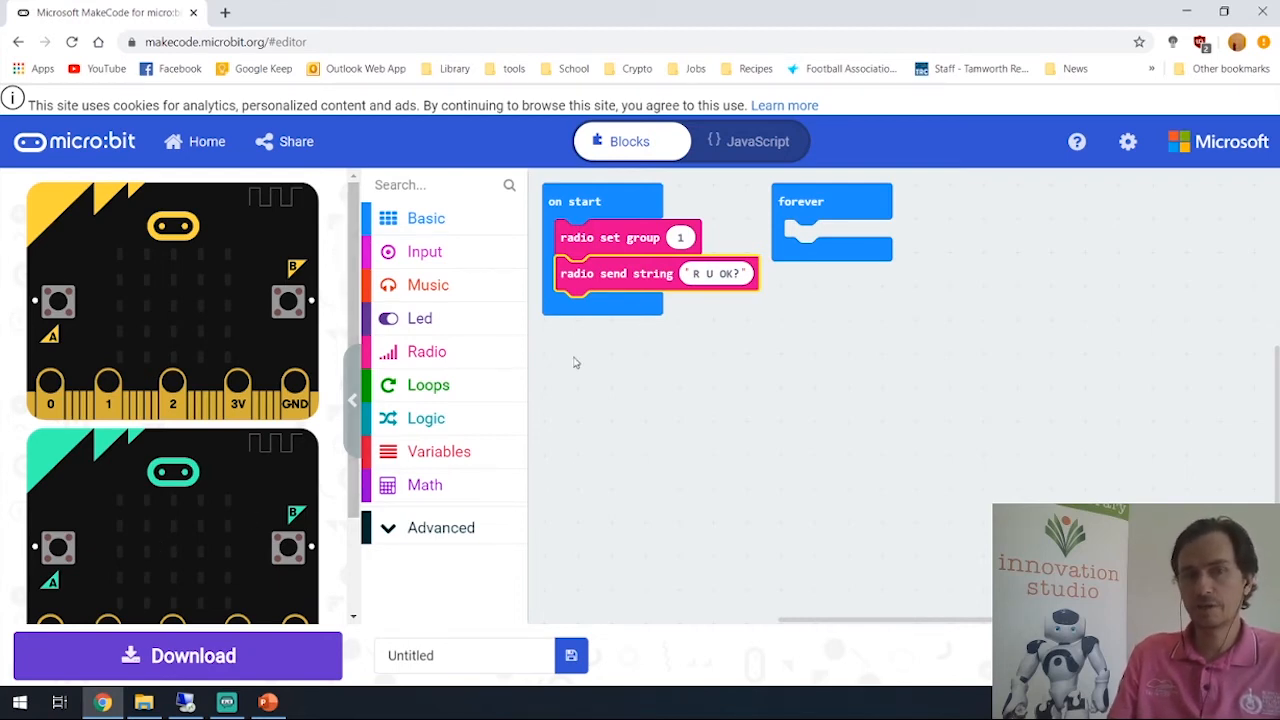
Step: Add an on radio received handler that shows receivedString with show string
left_click(428, 352)
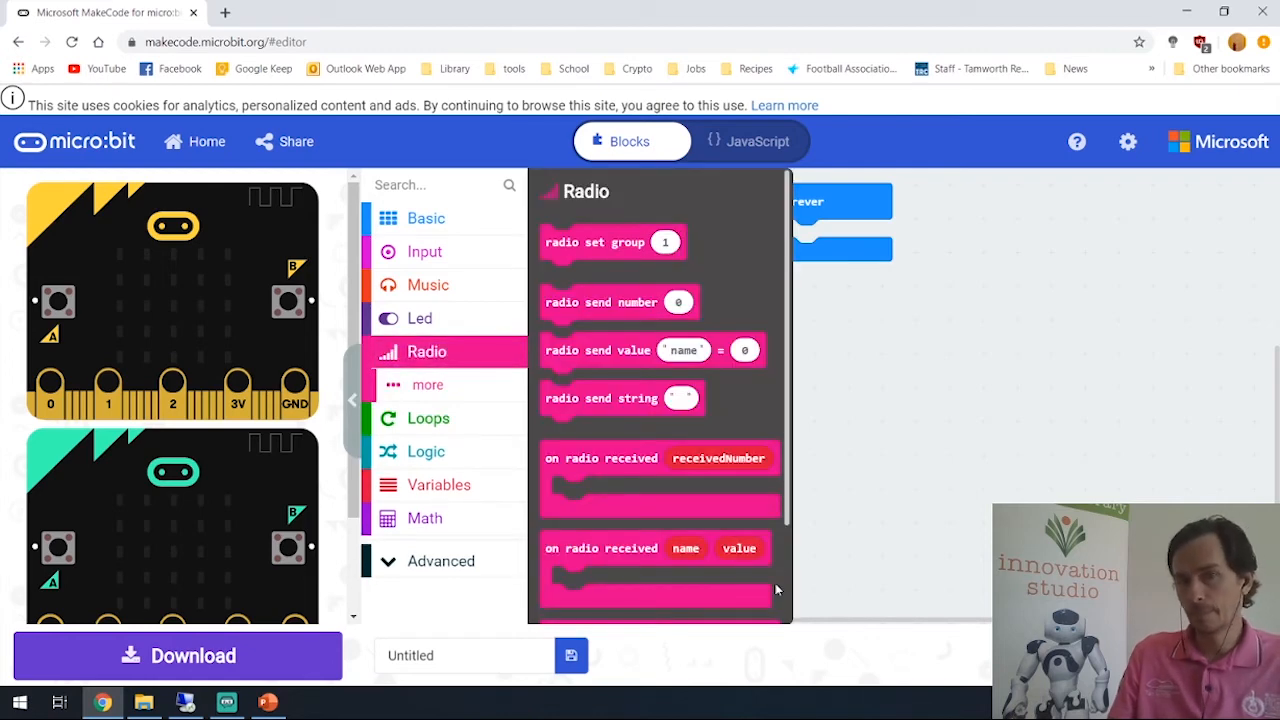
scroll("down", 3)
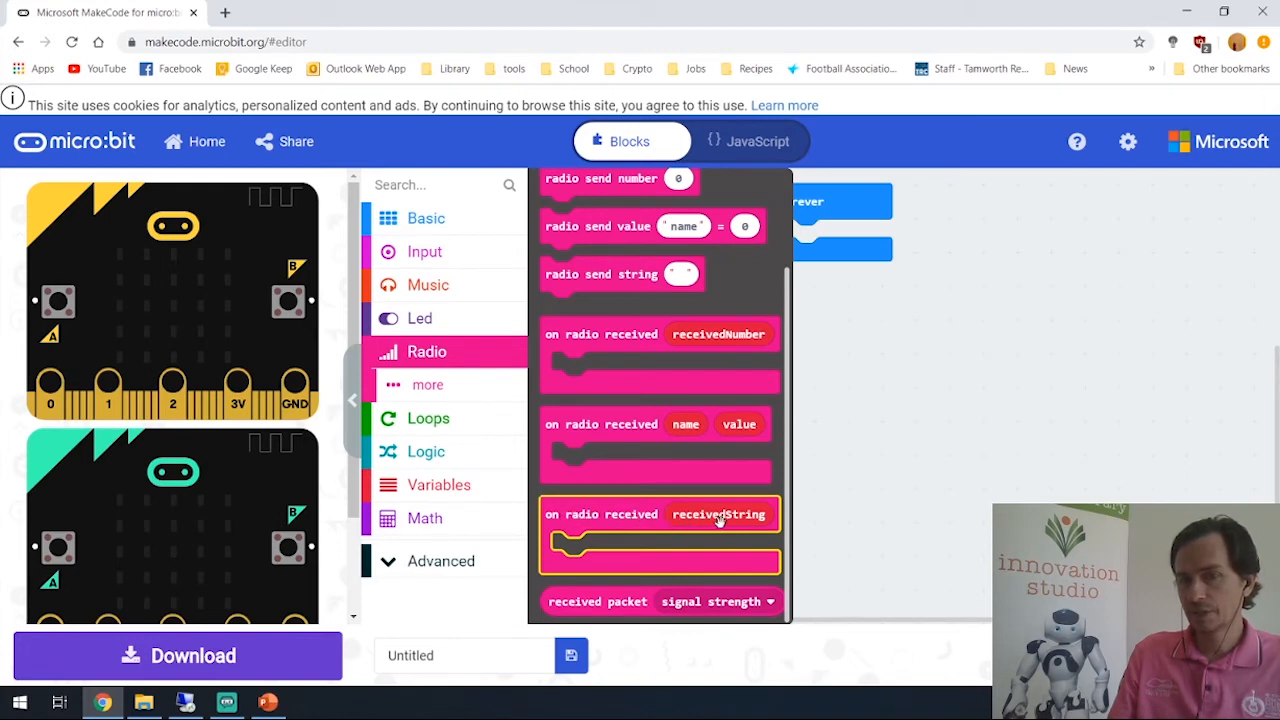
mouse_move(730, 494)
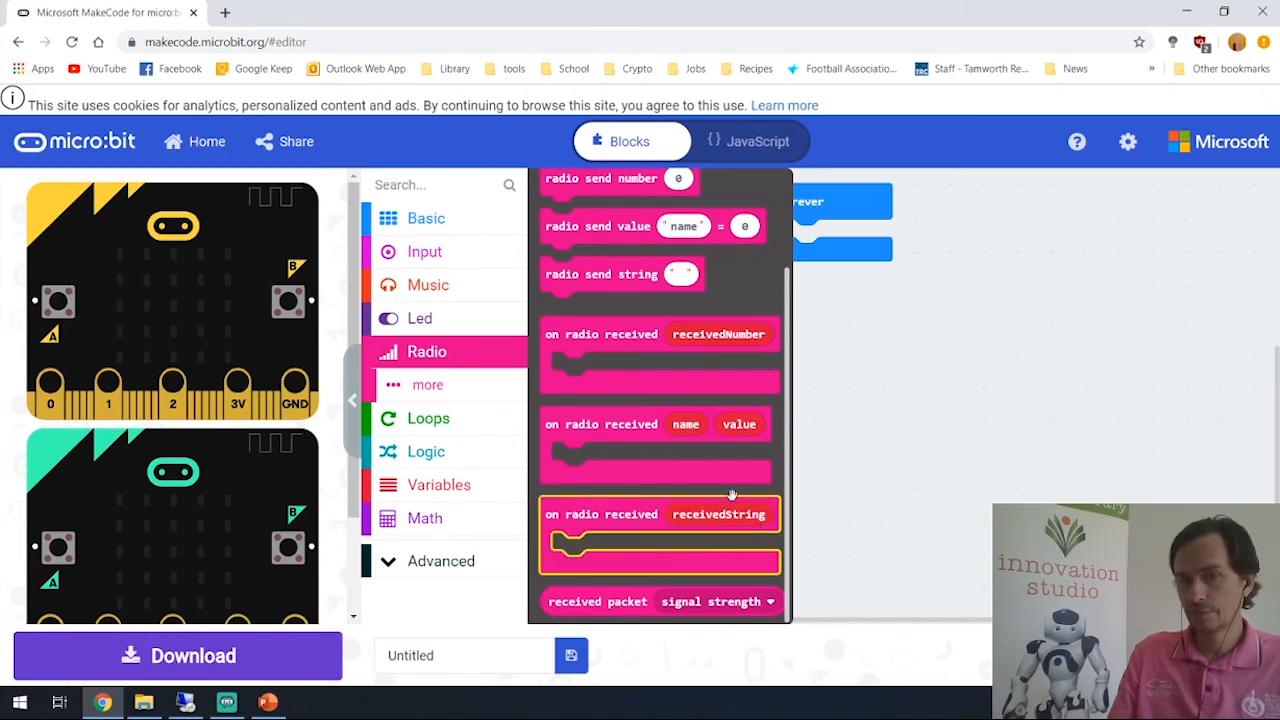
left_click_drag(660, 514, 758, 332)
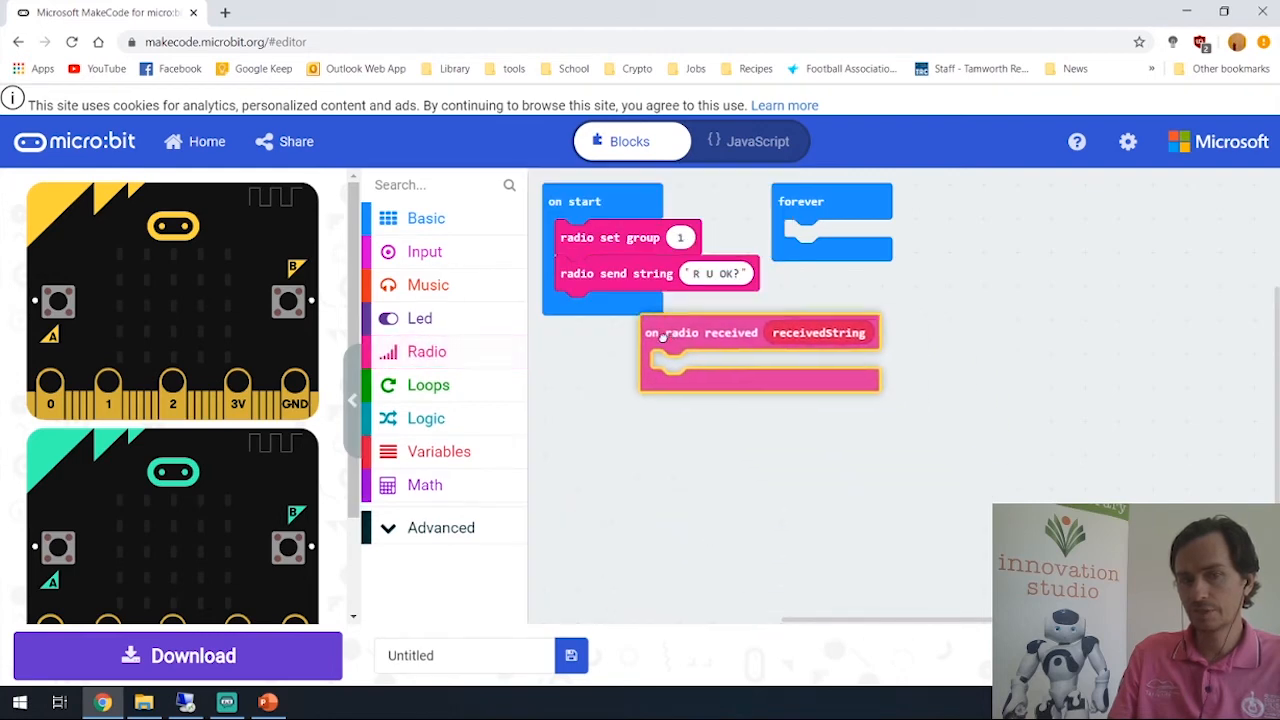
left_click_drag(704, 332, 616, 376)
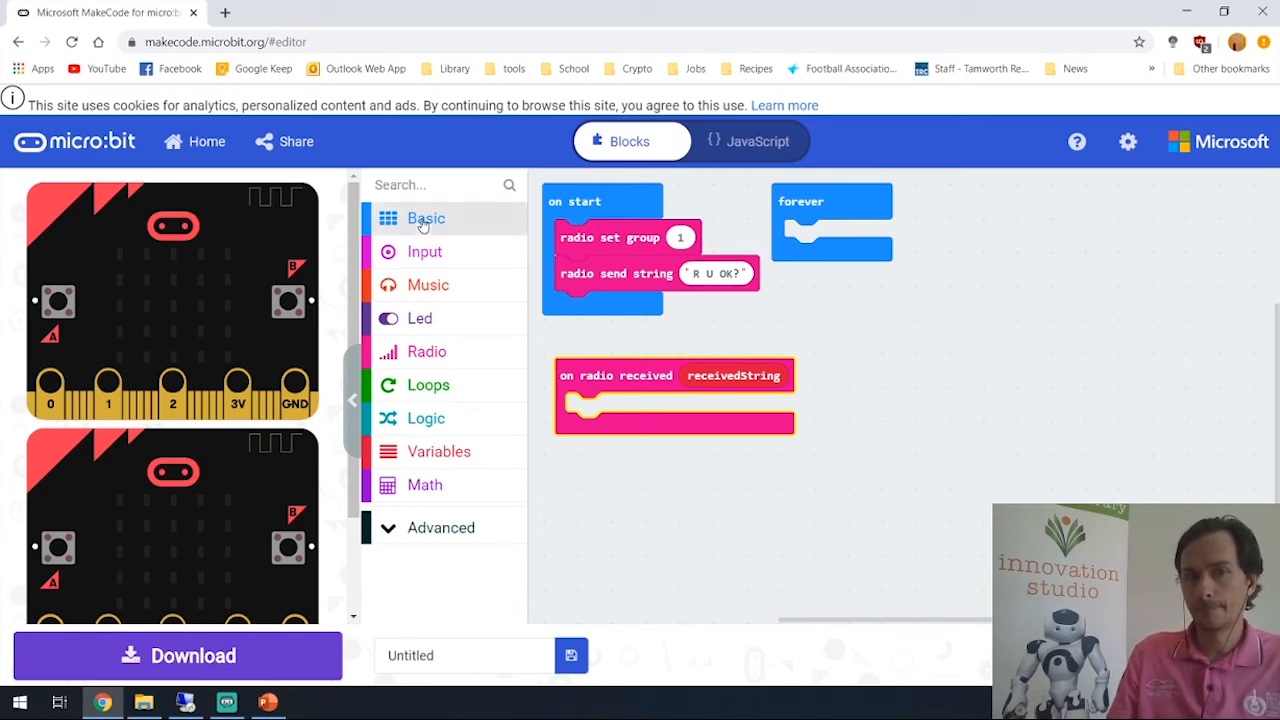
left_click(426, 218)
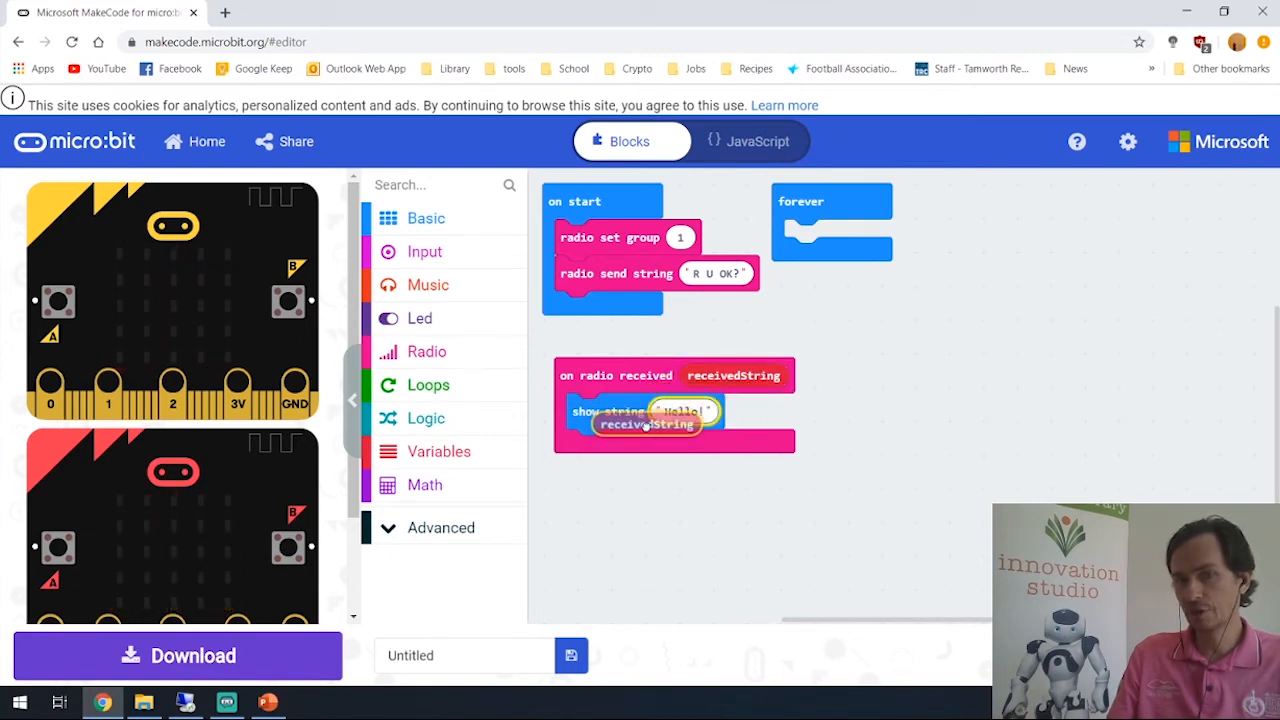
left_click_drag(648, 424, 704, 412)
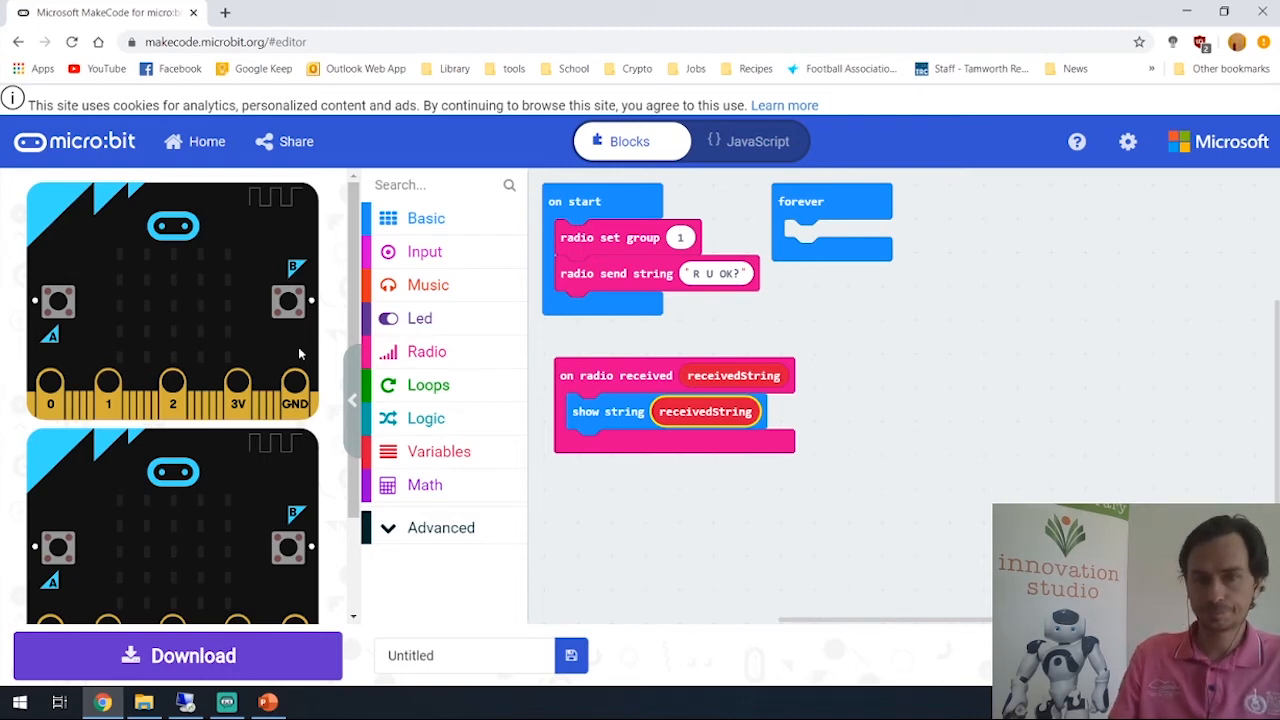
mouse_move(488, 554)
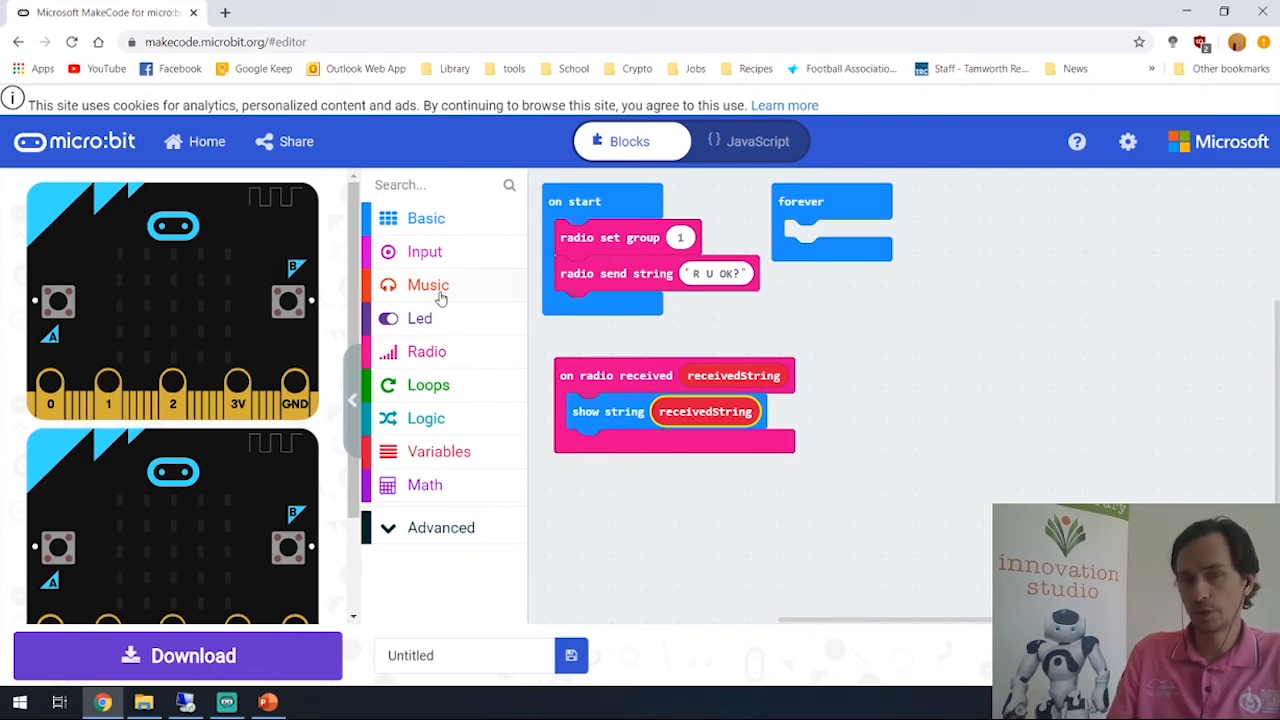
Step: Add an on button A pressed handler sending the radio string "Yes"
left_click(424, 252)
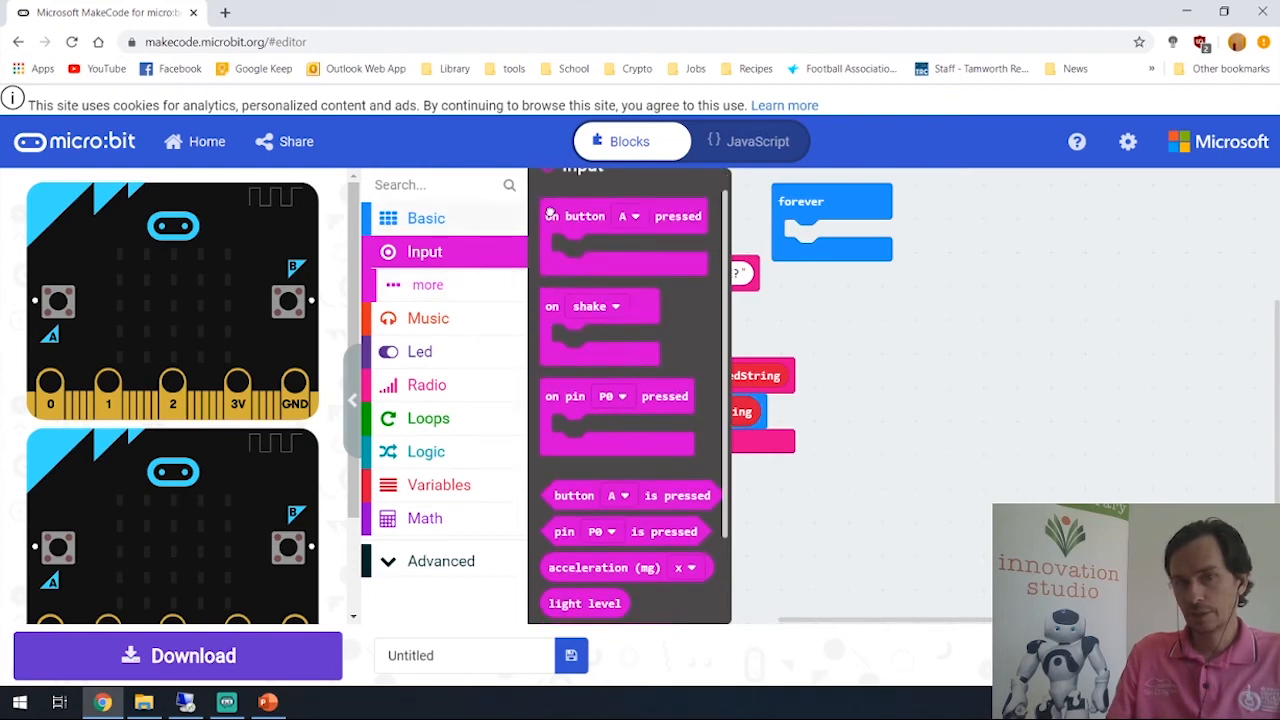
left_click_drag(622, 216, 968, 366)
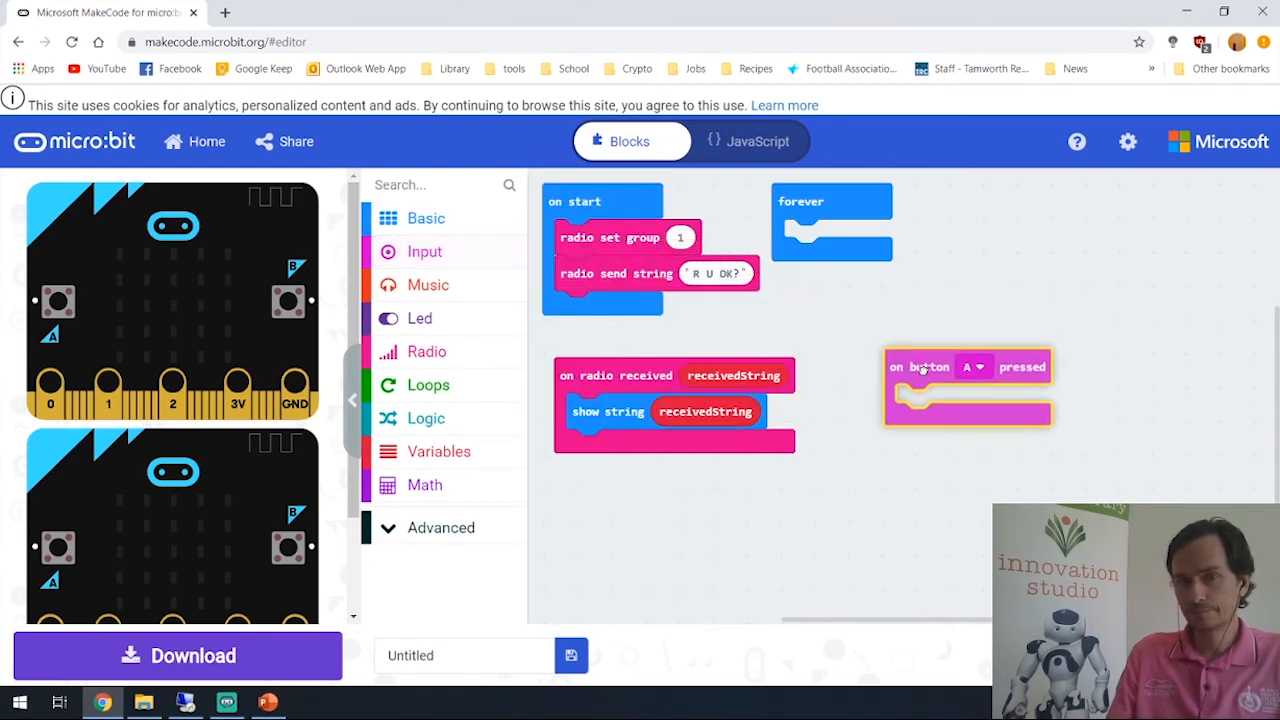
left_click_drag(968, 388, 912, 360)
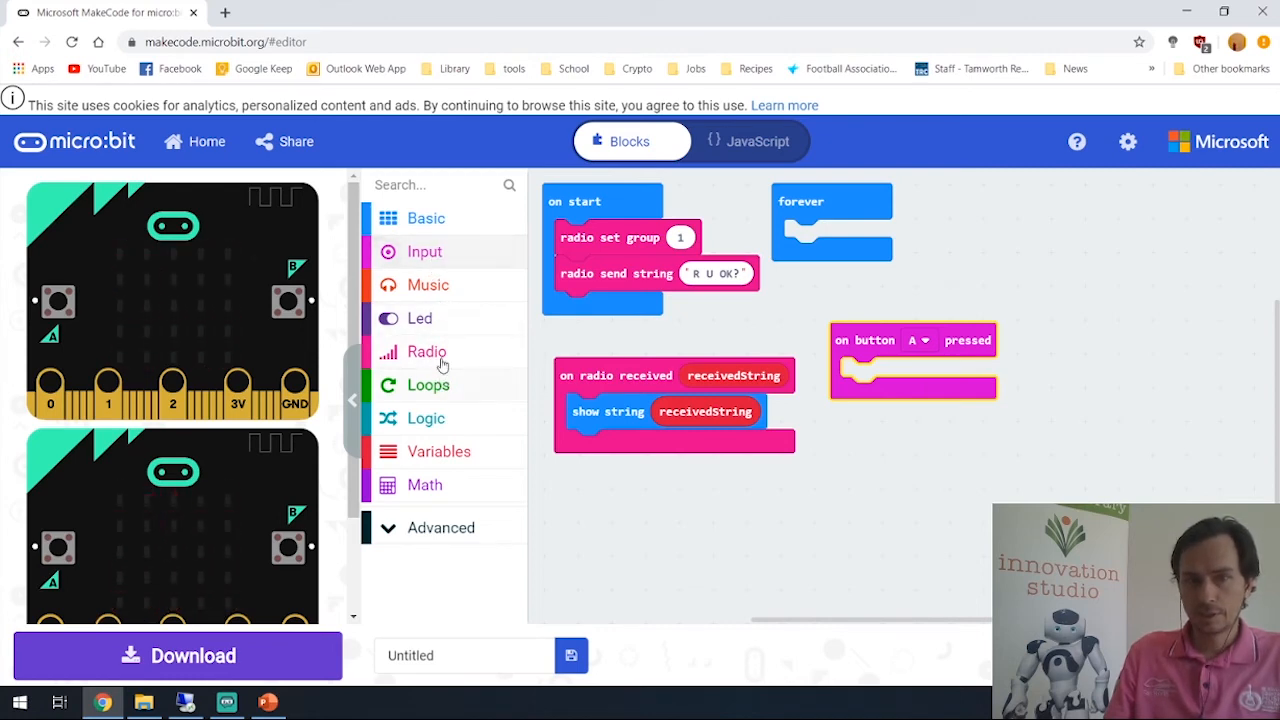
left_click(428, 352)
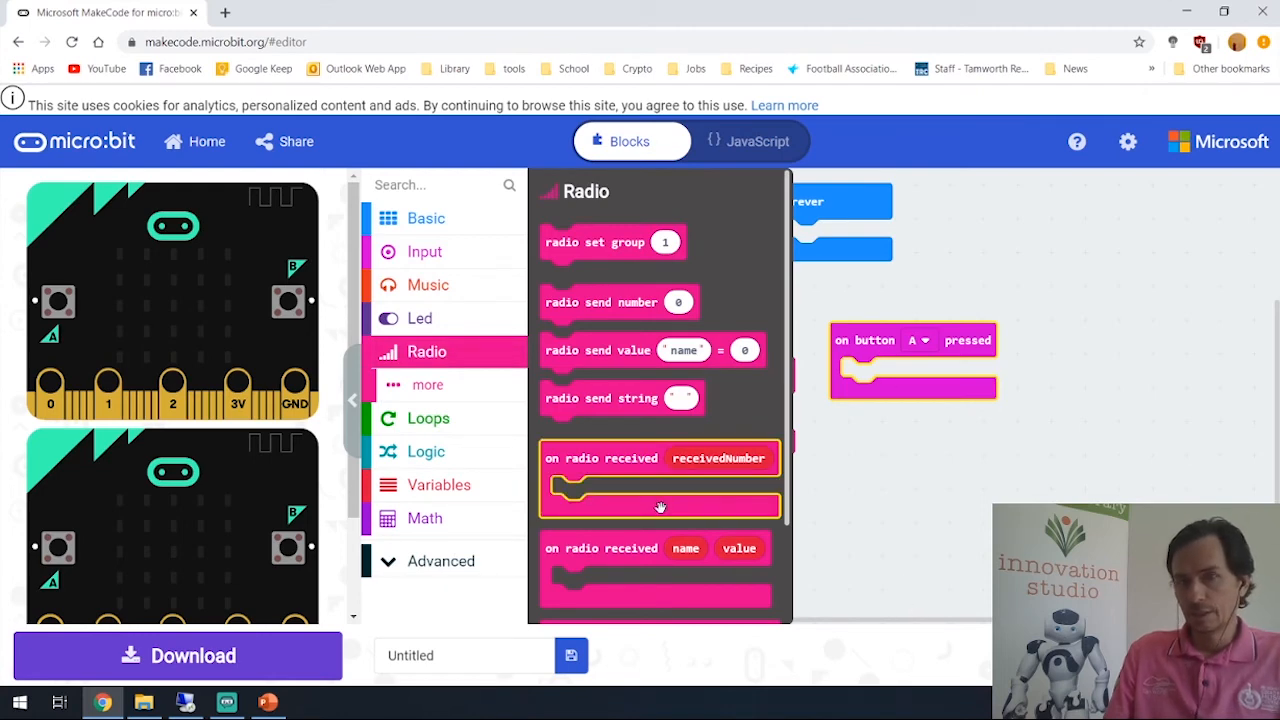
scroll("down", 3)
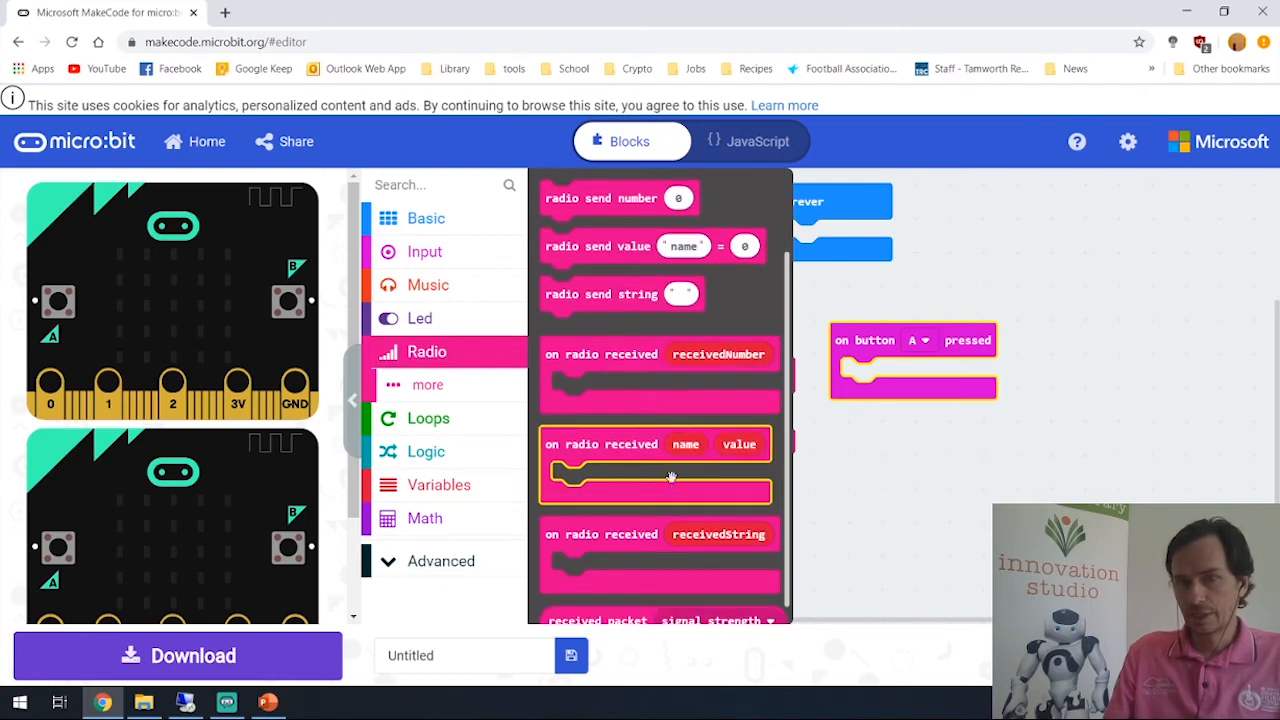
scroll("down", 3)
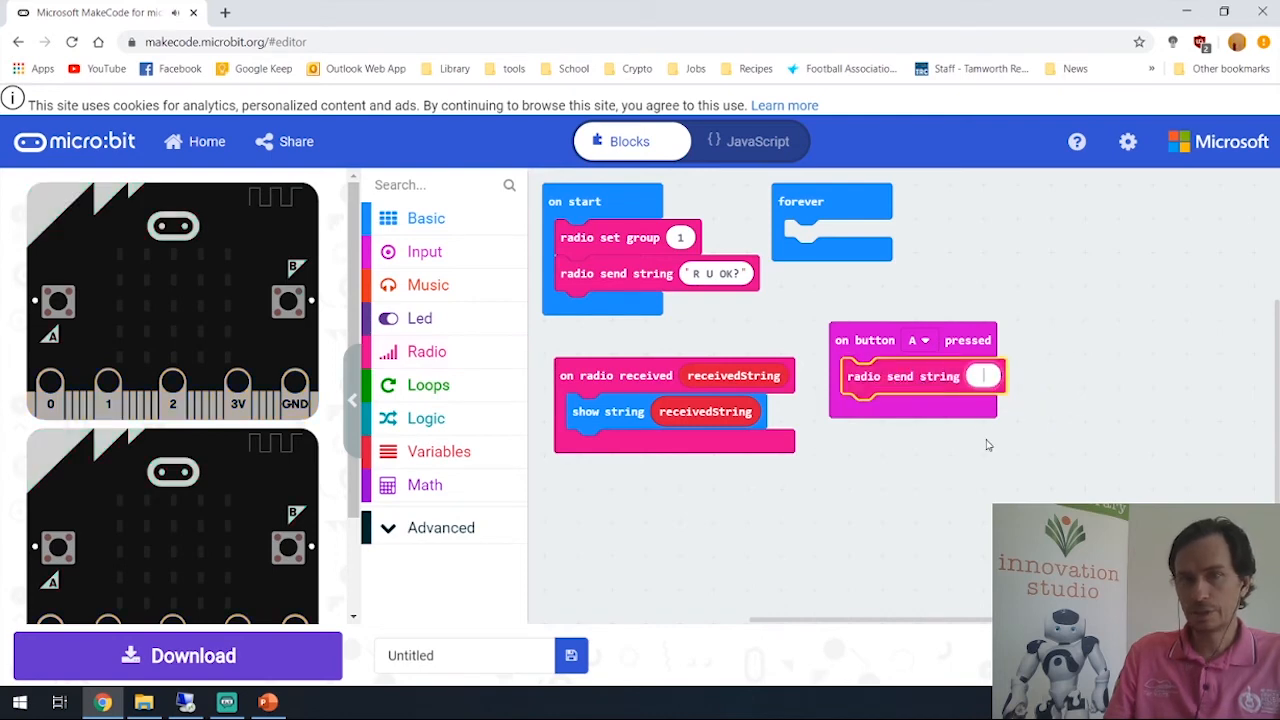
type("Yes")
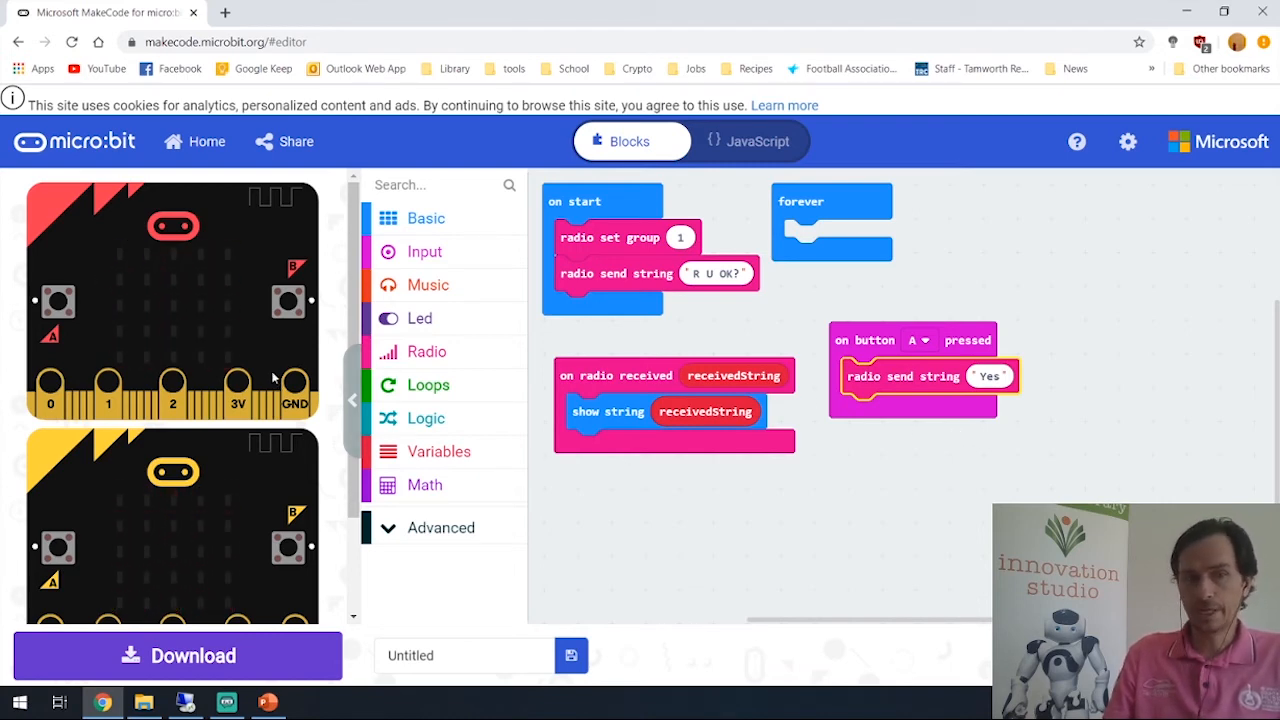
left_click(56, 300)
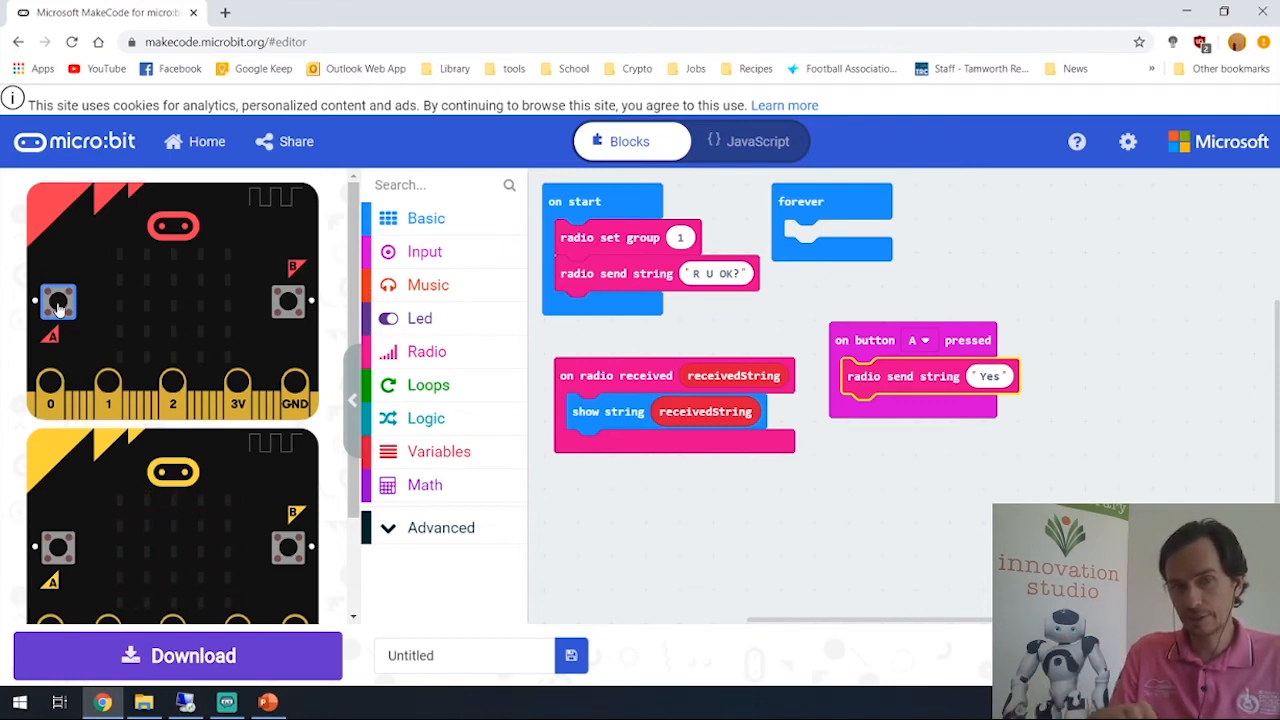
mouse_move(58, 544)
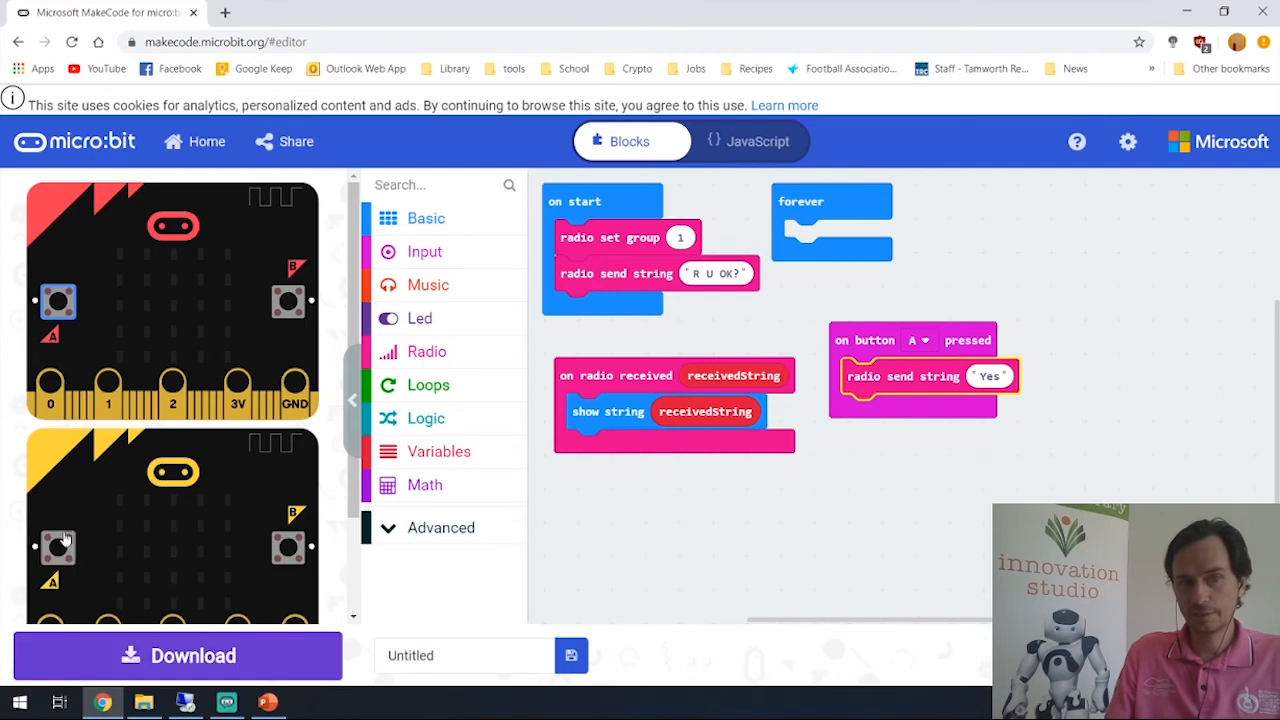
left_click(56, 548)
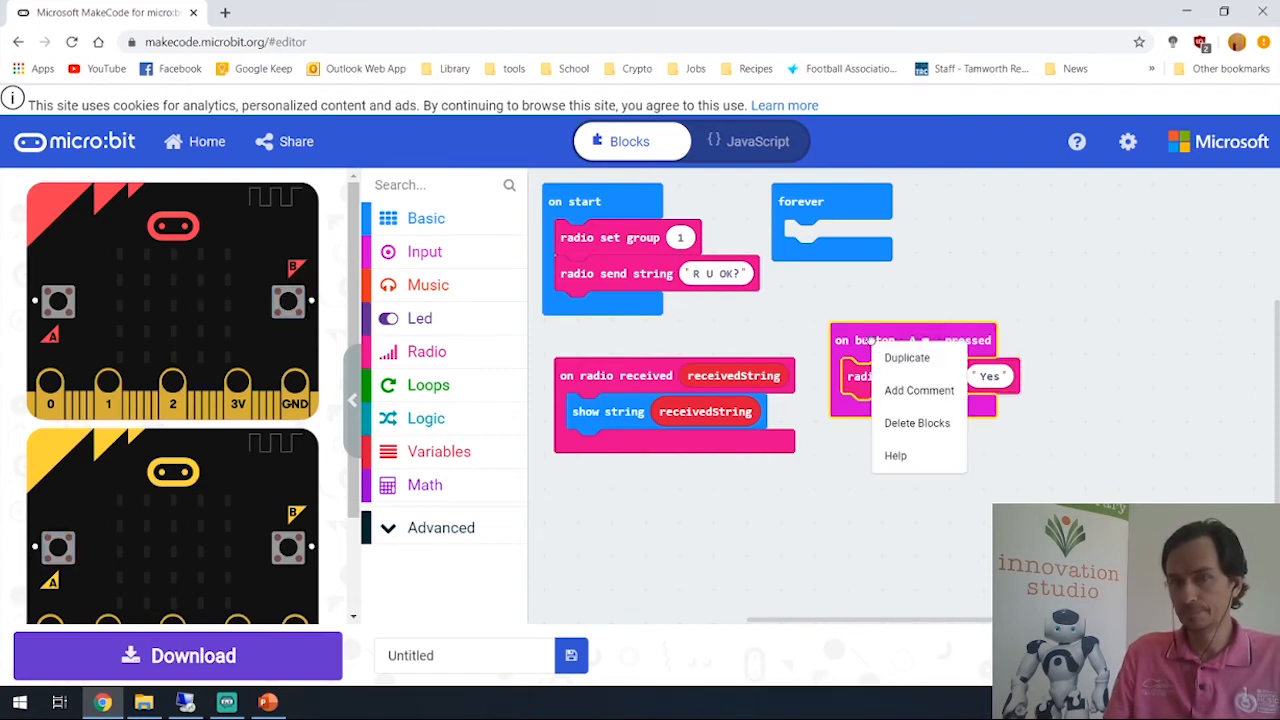
Step: Duplicate the button A handler into an on button B pressed handler sending "No" and try it on the simulator
left_click(904, 356)
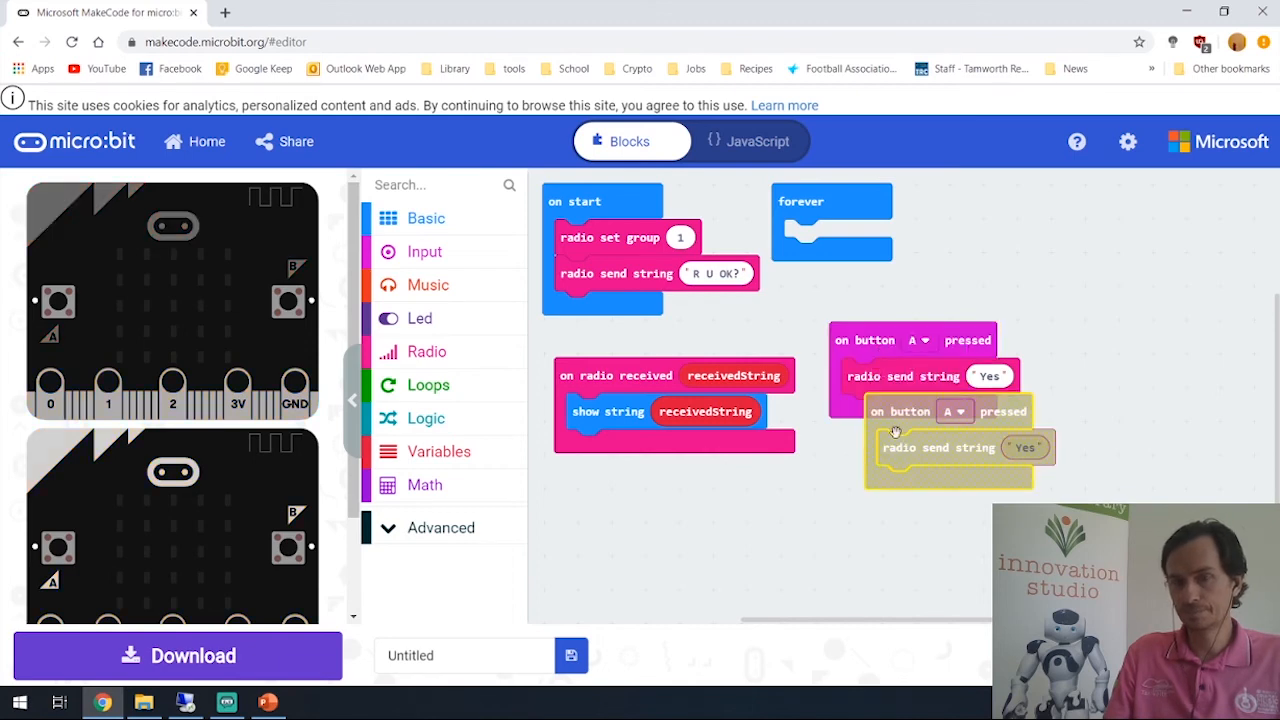
left_click_drag(900, 412, 858, 458)
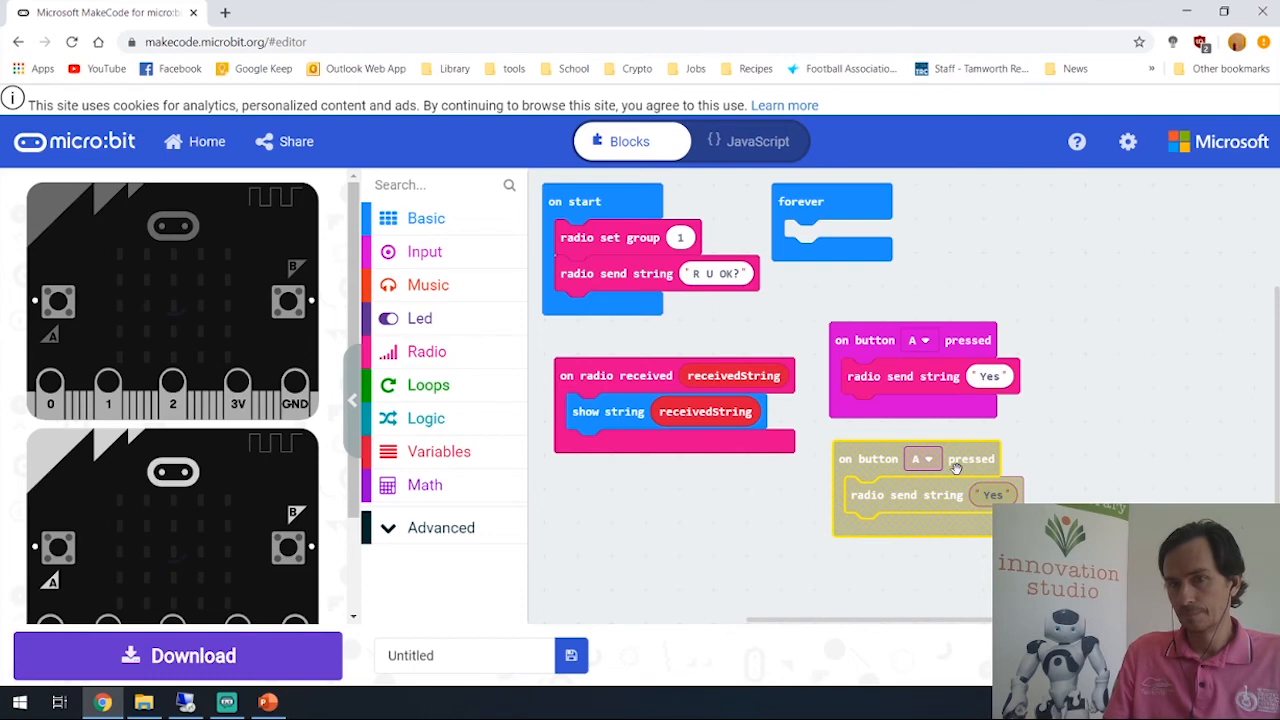
left_click(924, 458)
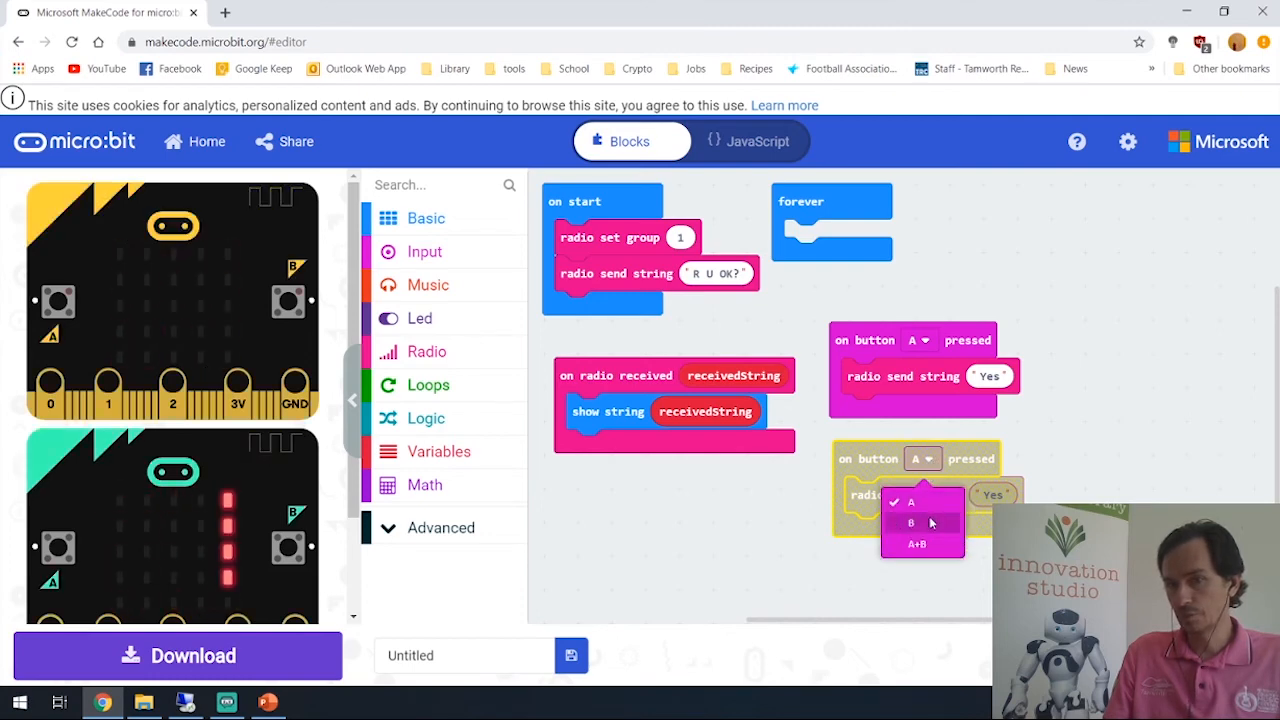
left_click(912, 522)
type("No")
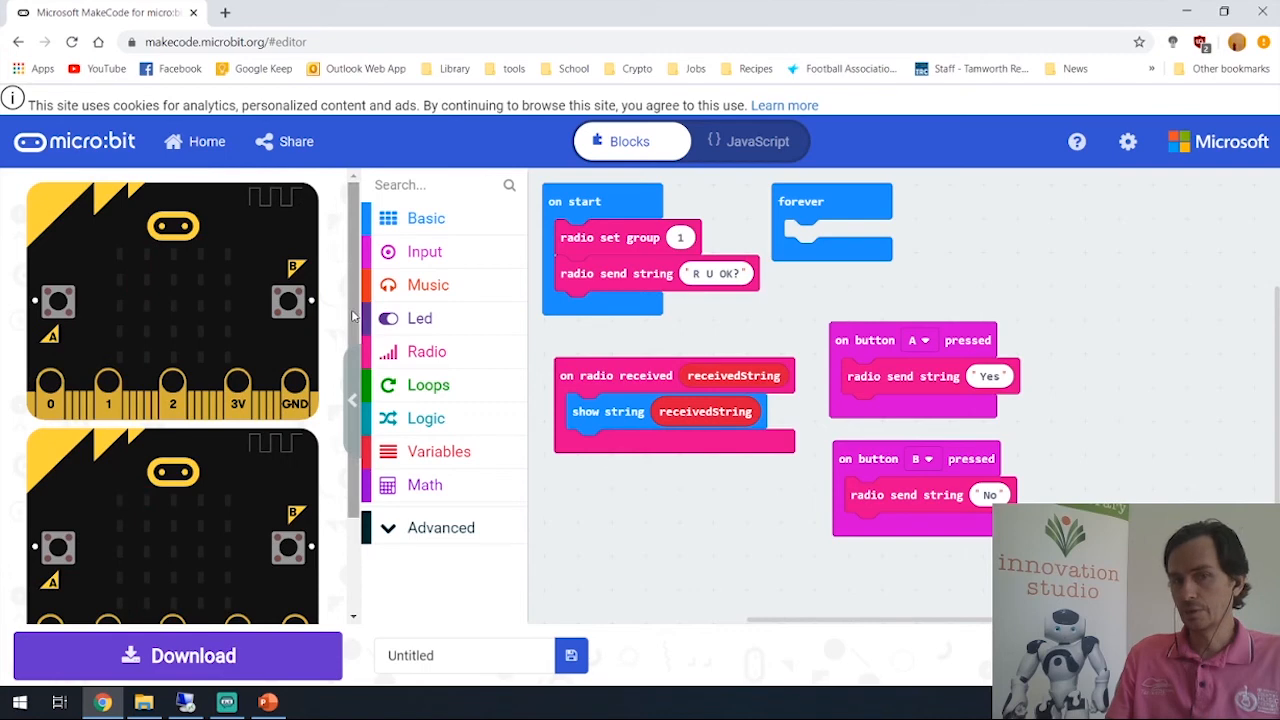
mouse_move(288, 300)
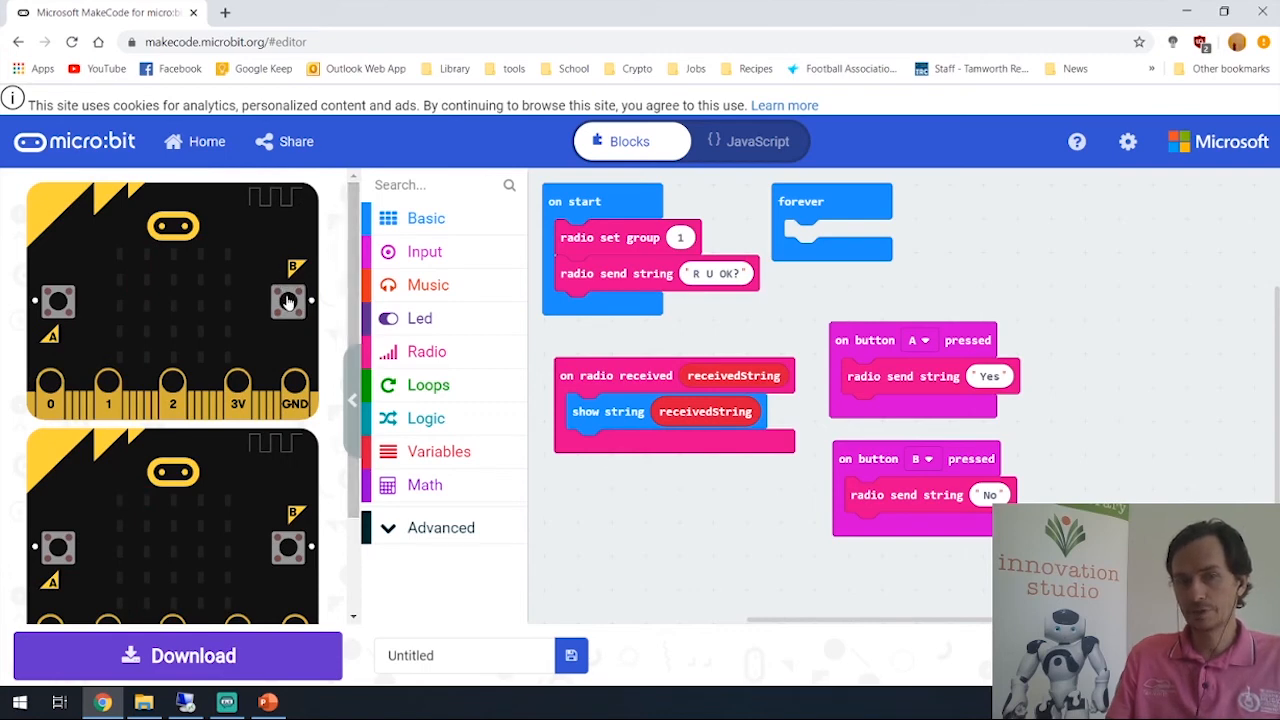
left_click(288, 300)
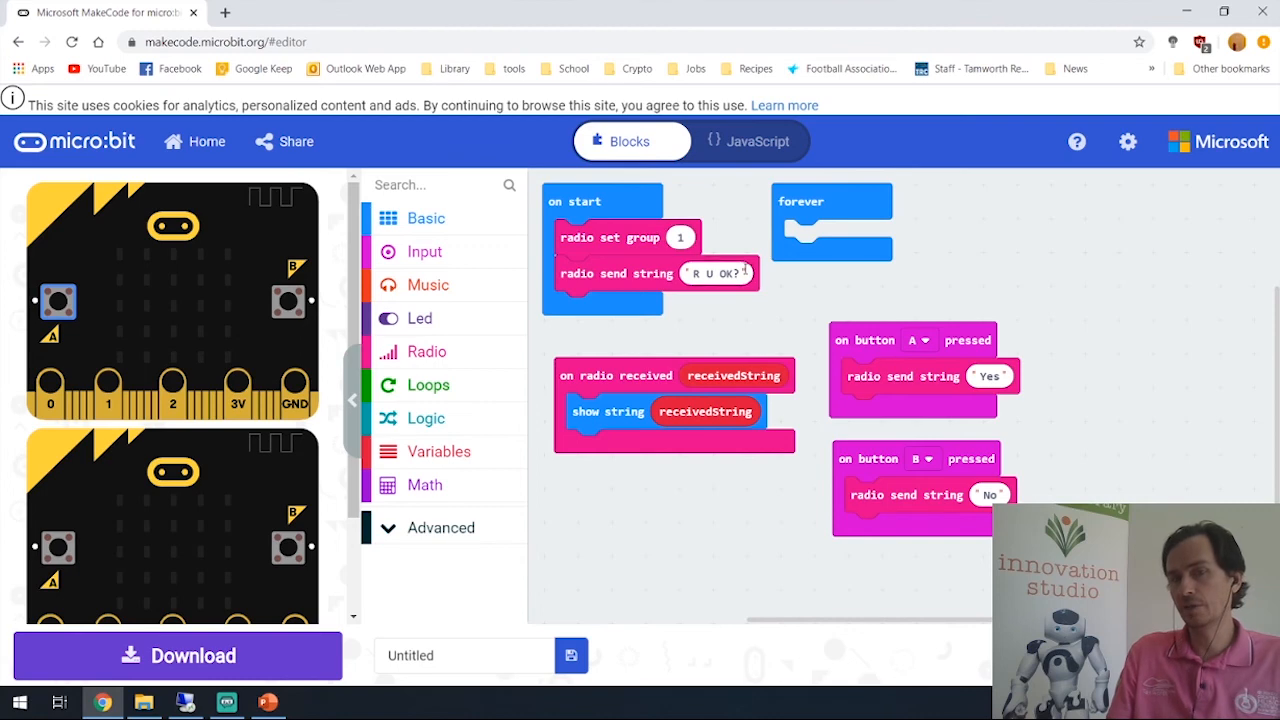
mouse_move(608, 412)
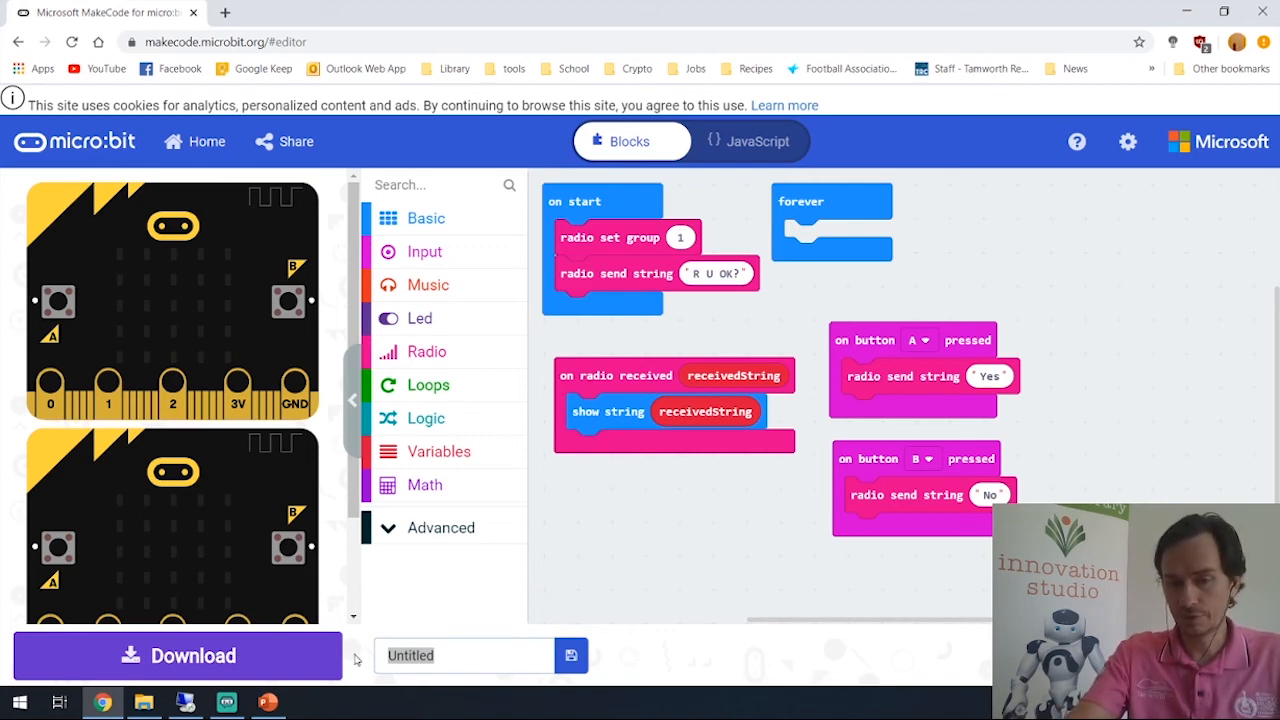
Step: Enter Radio as the project name
type("R")
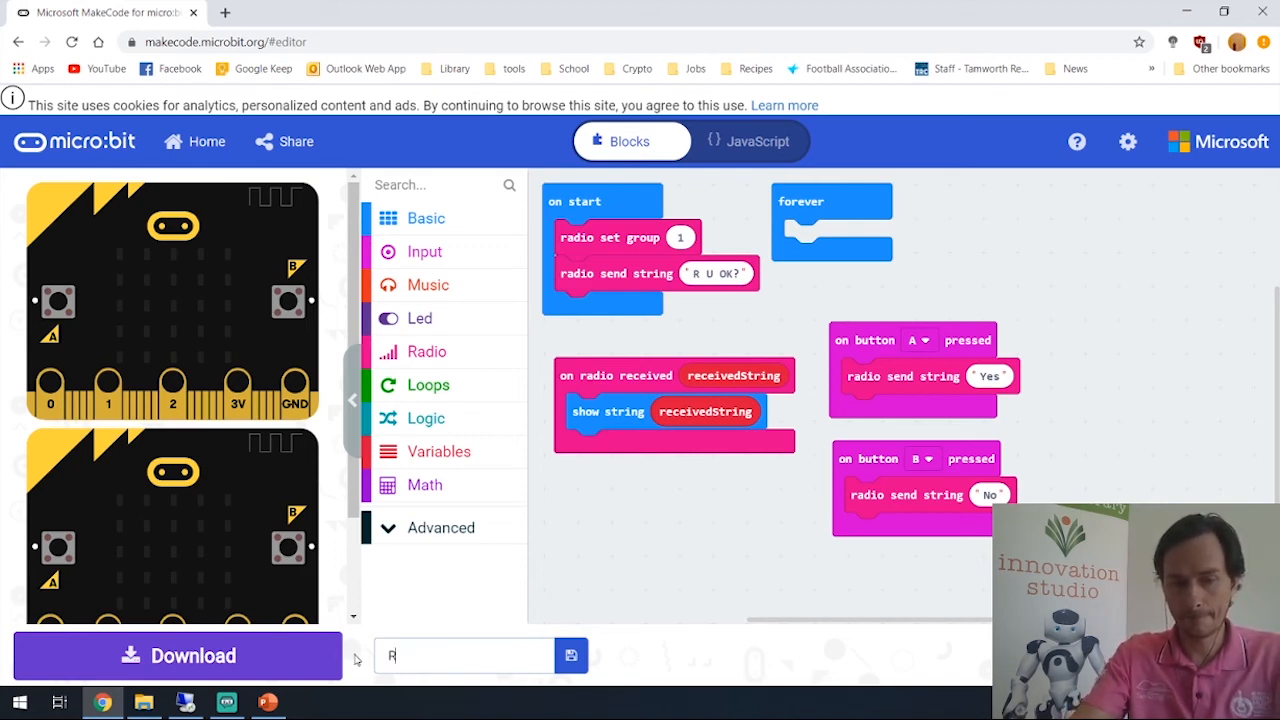
type("adio")
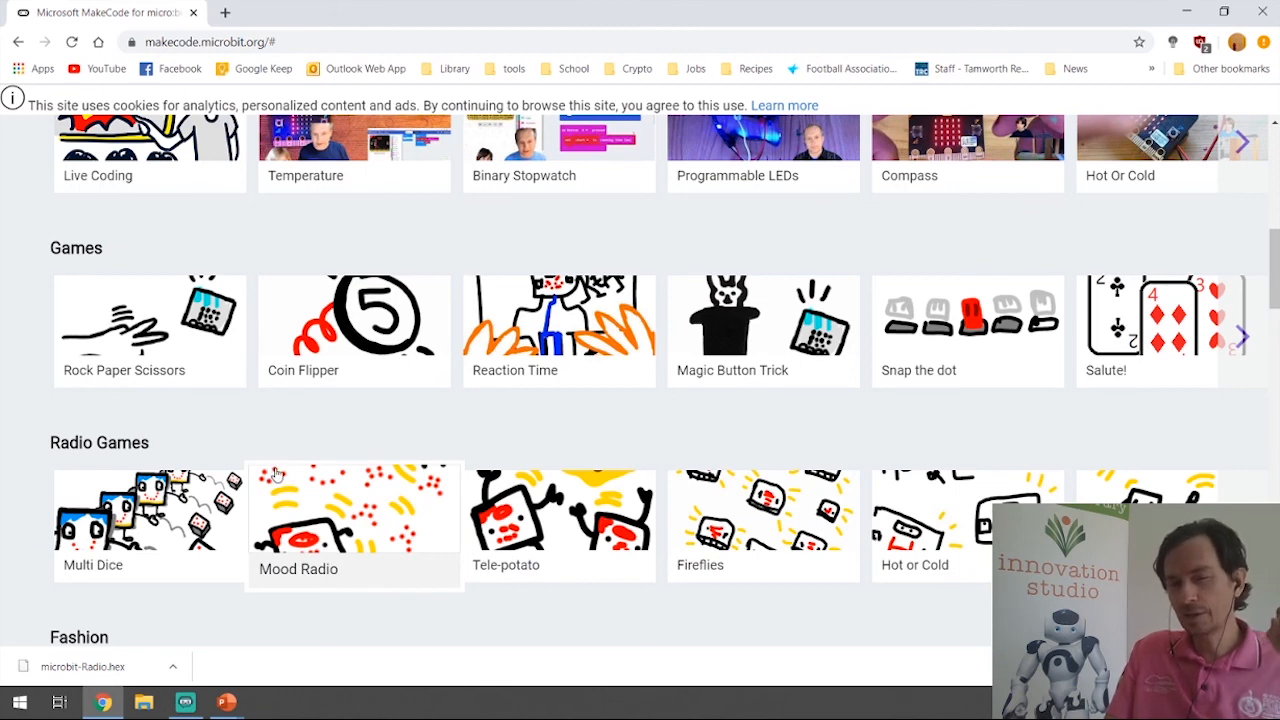
mouse_move(280, 492)
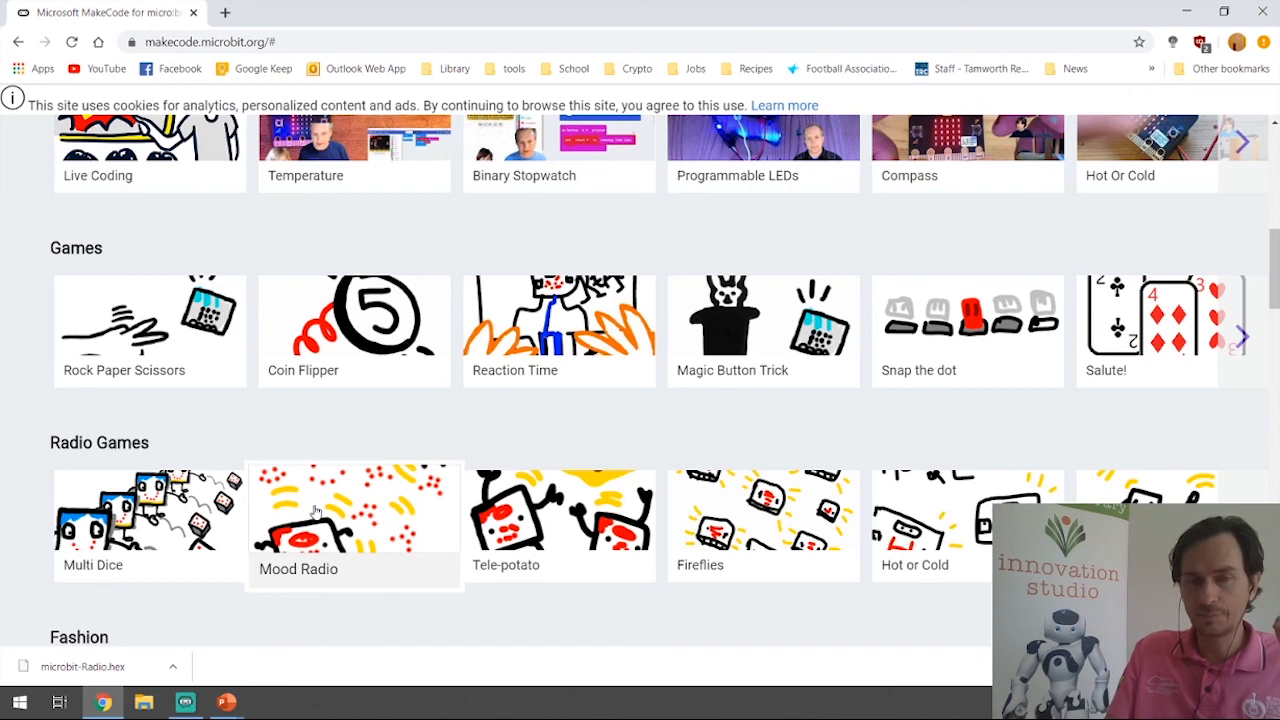
mouse_move(558, 524)
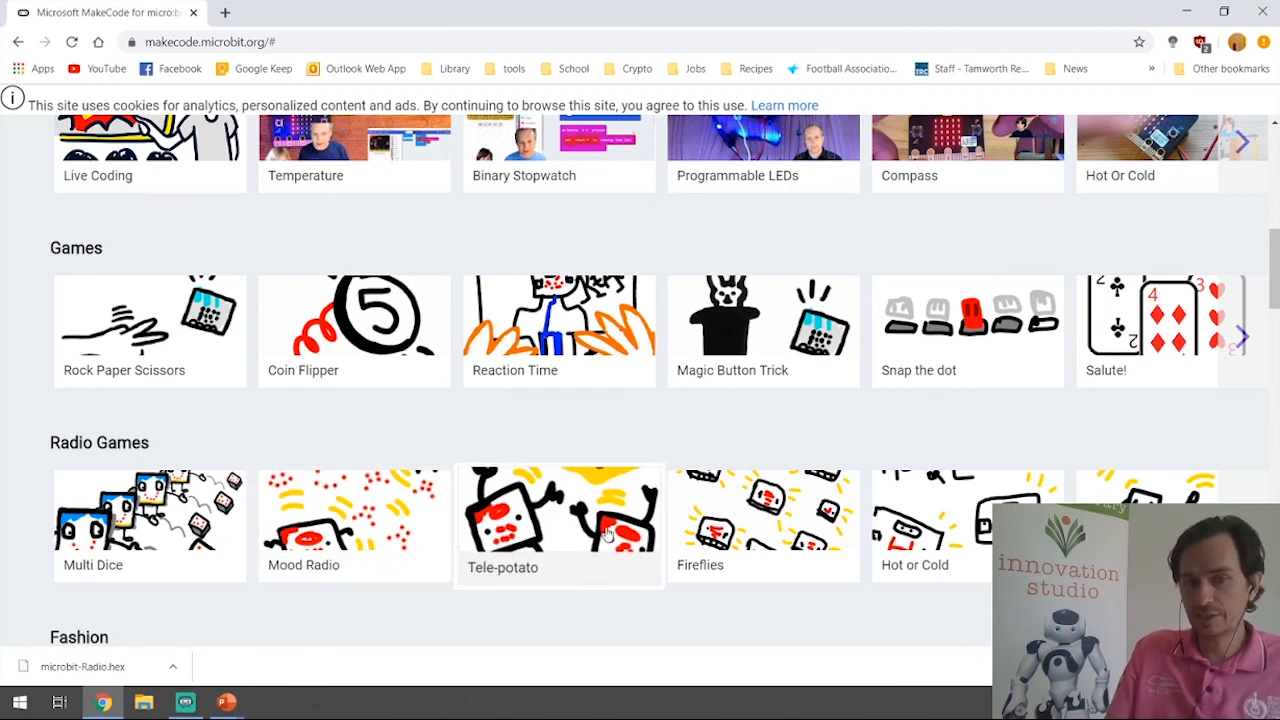
mouse_move(564, 582)
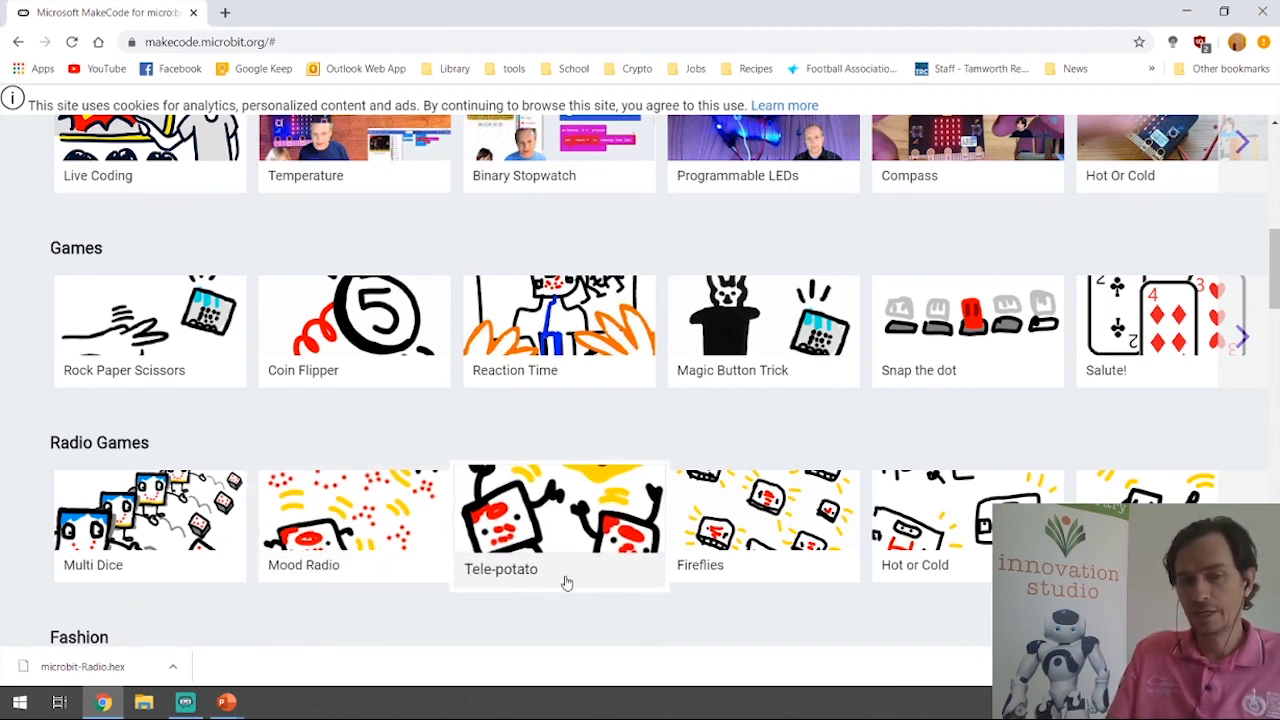